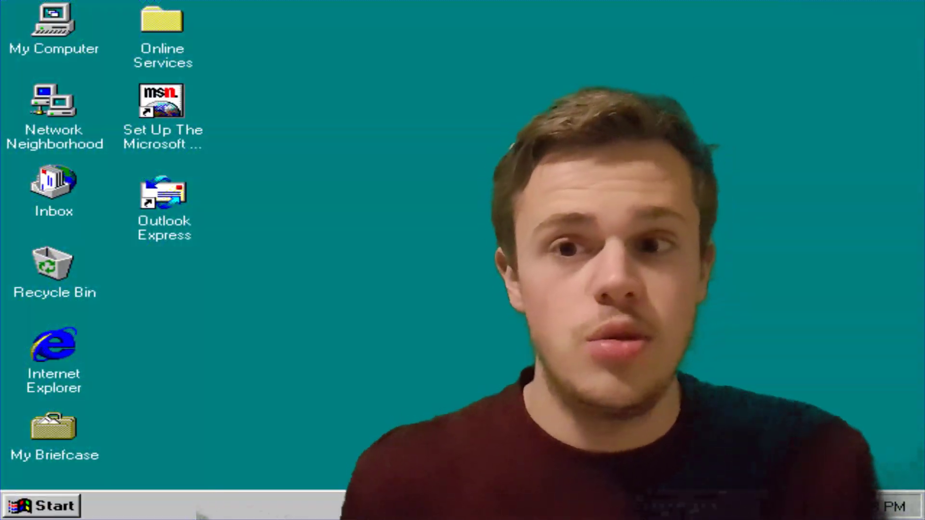
Step: Launch the Dutch Windows 95 system so it boots to the Welkom screen
{"action": "double_click", "coordinate": [54, 23]}
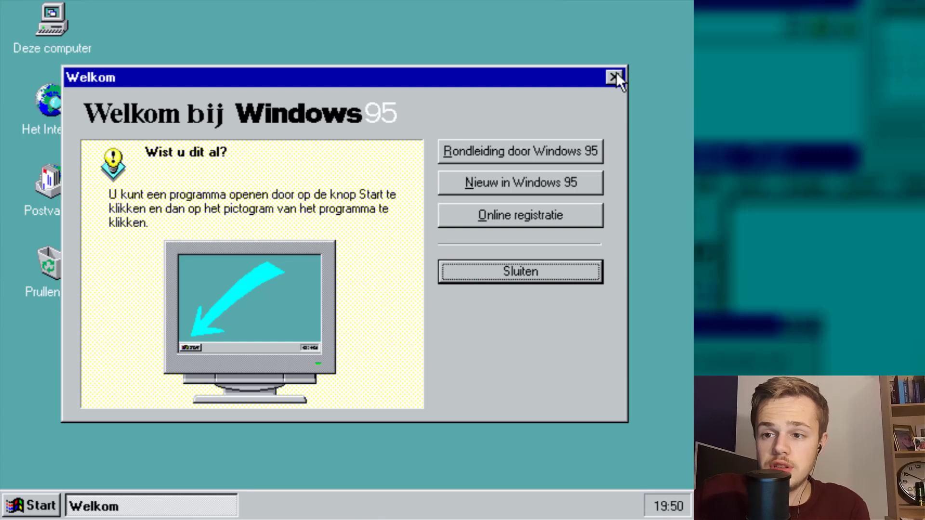
{"action": "mouse_move", "coordinate": [476, 269]}
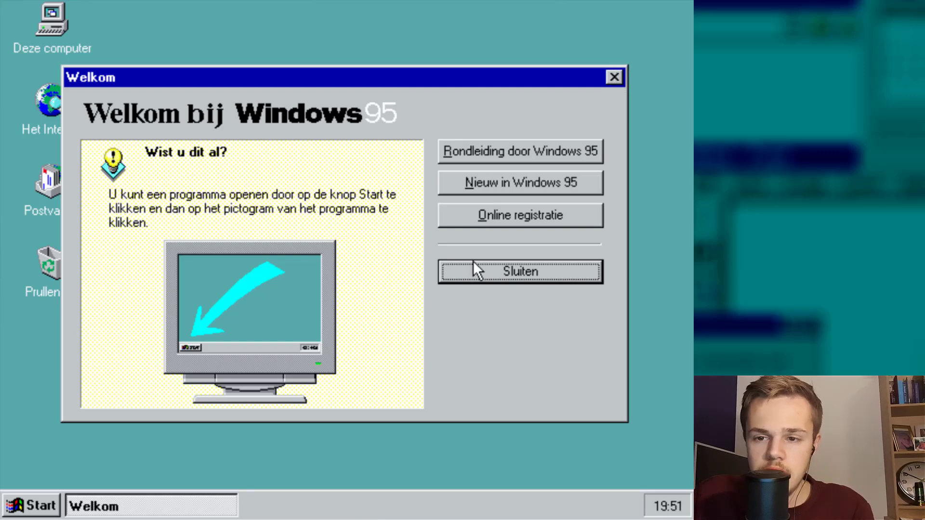
{"action": "mouse_move", "coordinate": [454, 185]}
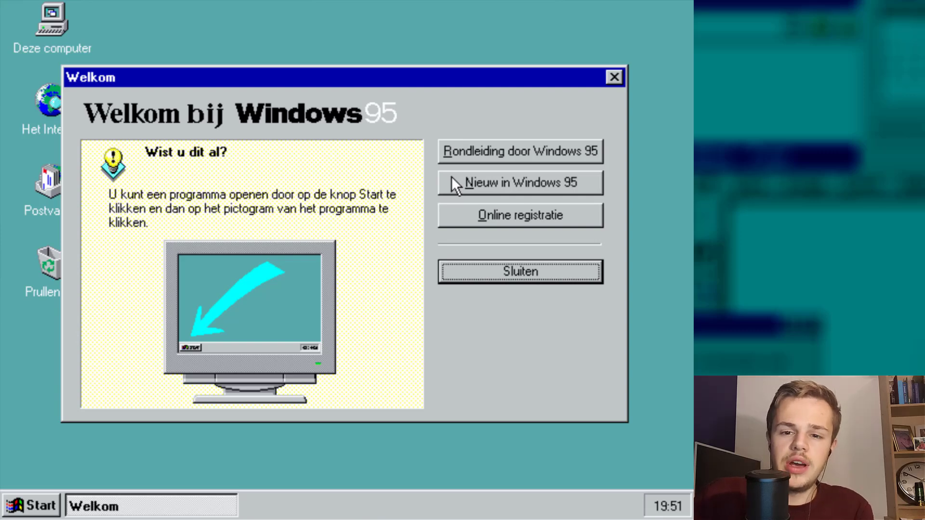
{"action": "mouse_move", "coordinate": [501, 276]}
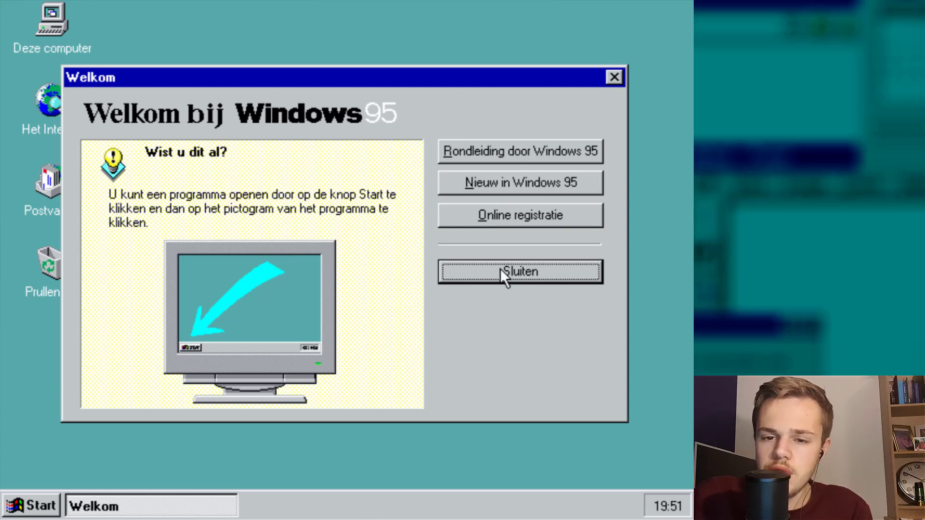
Step: Close the Welkom dialog to reveal the bare desktop
{"action": "left_click", "coordinate": [519, 271]}
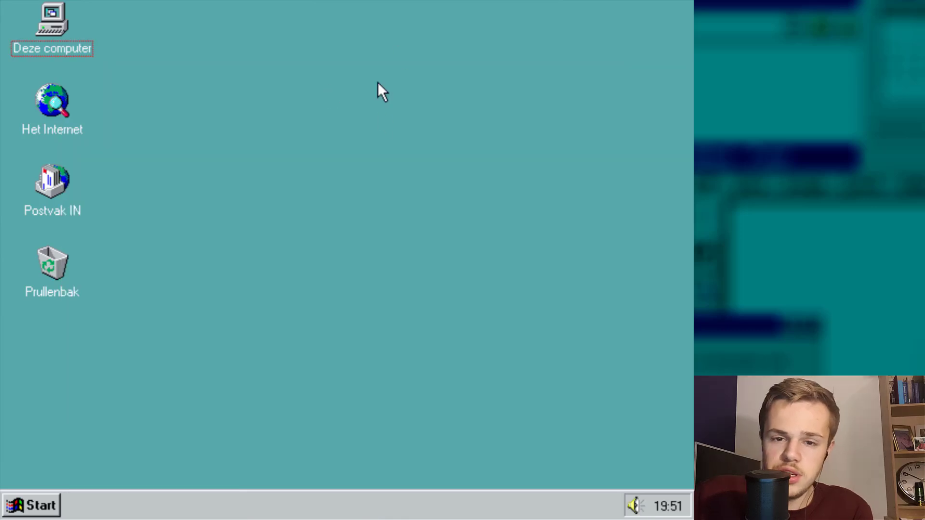
{"action": "left_click_drag", "start_coordinate": [380, 91], "coordinate": [279, 117]}
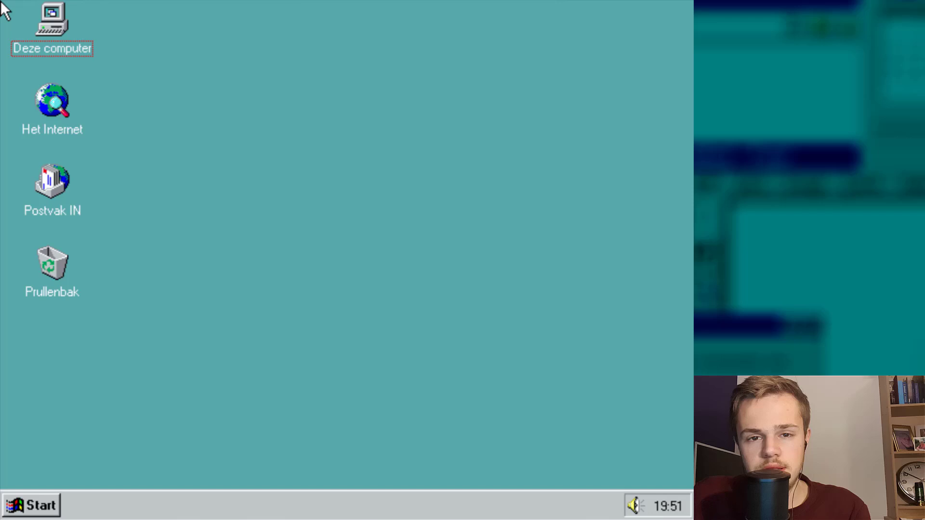
Step: Select Het Internet, Postvak IN and Prullenbak icons, then bring up the Start menu
{"action": "left_click", "coordinate": [52, 106]}
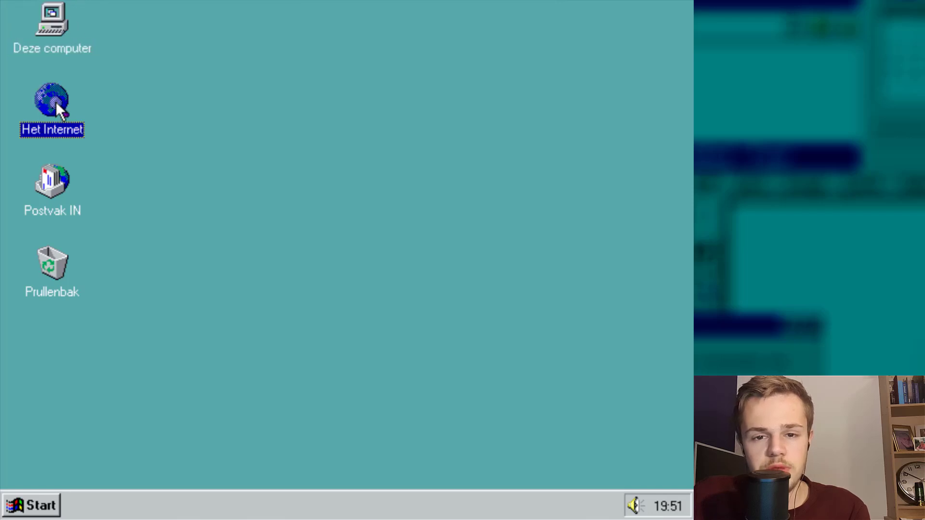
{"action": "left_click", "coordinate": [52, 188]}
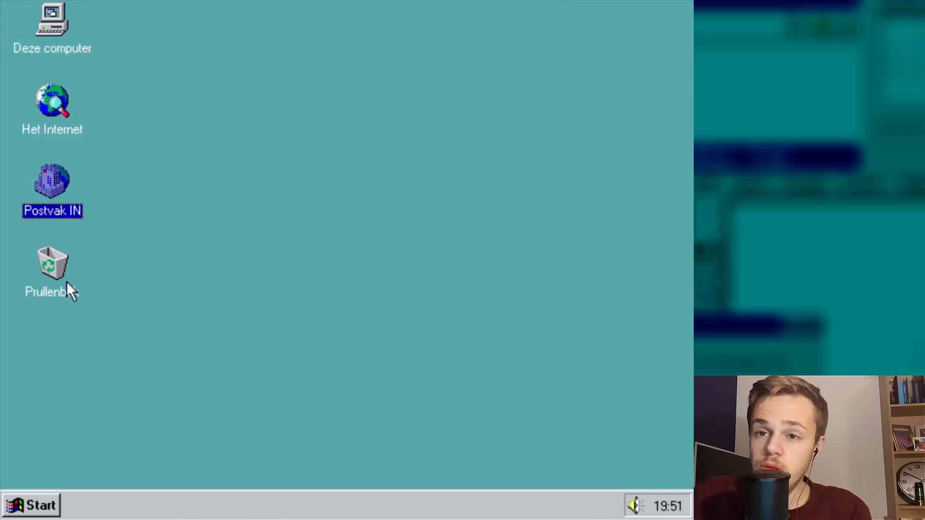
{"action": "left_click", "coordinate": [52, 272]}
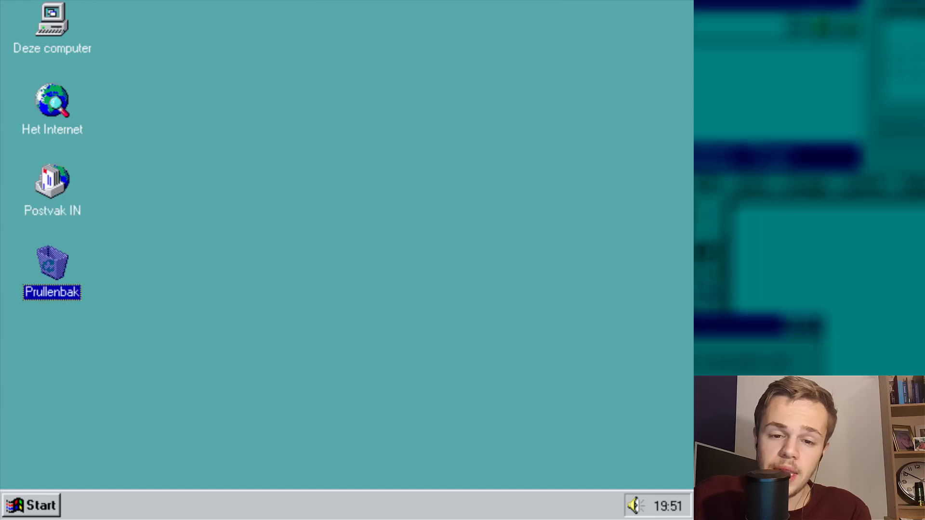
{"action": "left_click", "coordinate": [32, 506]}
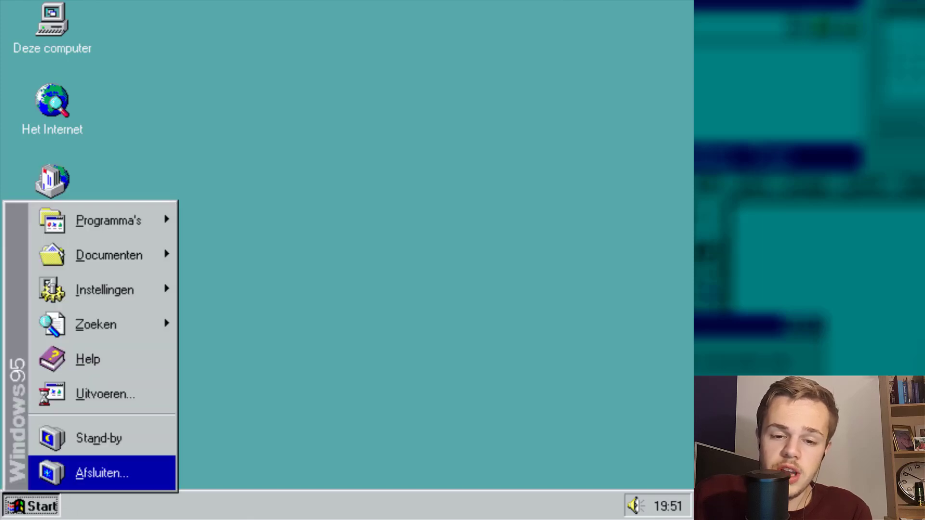
{"action": "mouse_move", "coordinate": [104, 290]}
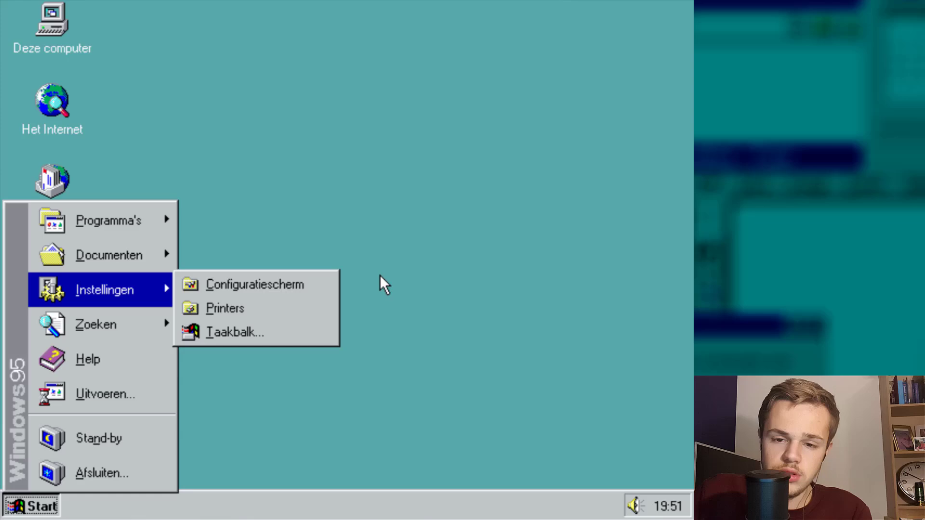
Step: In Landinstellingen choose Engels (Groot-Brittannië), apply it and agree to restart now
{"action": "left_click", "coordinate": [255, 283]}
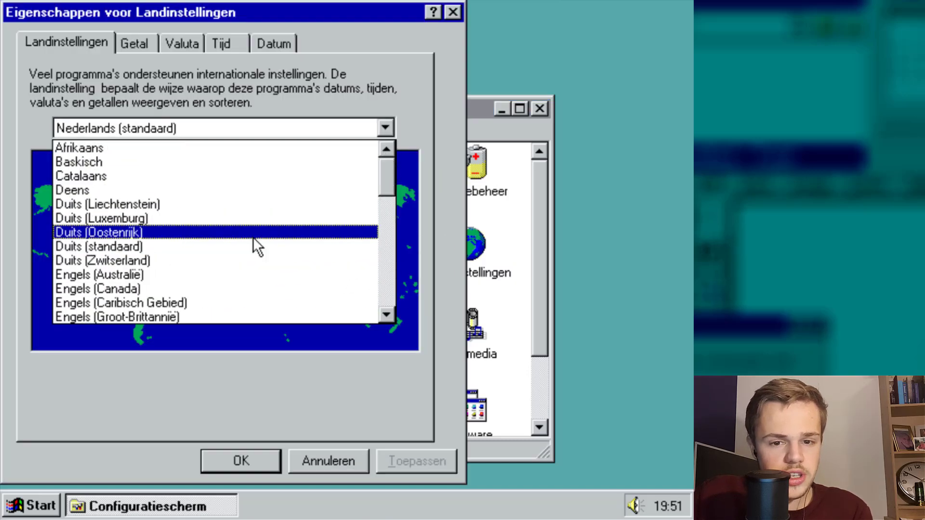
{"action": "left_click", "coordinate": [118, 317]}
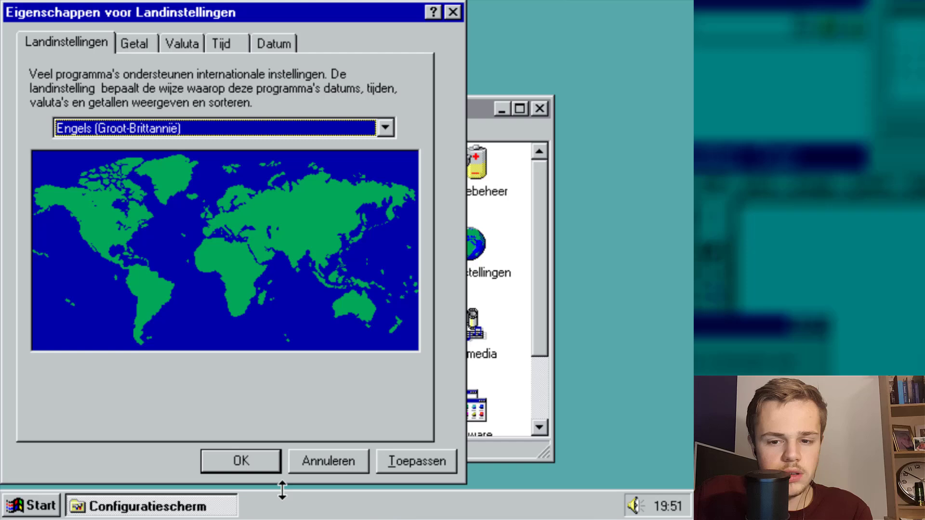
{"action": "left_click", "coordinate": [416, 460]}
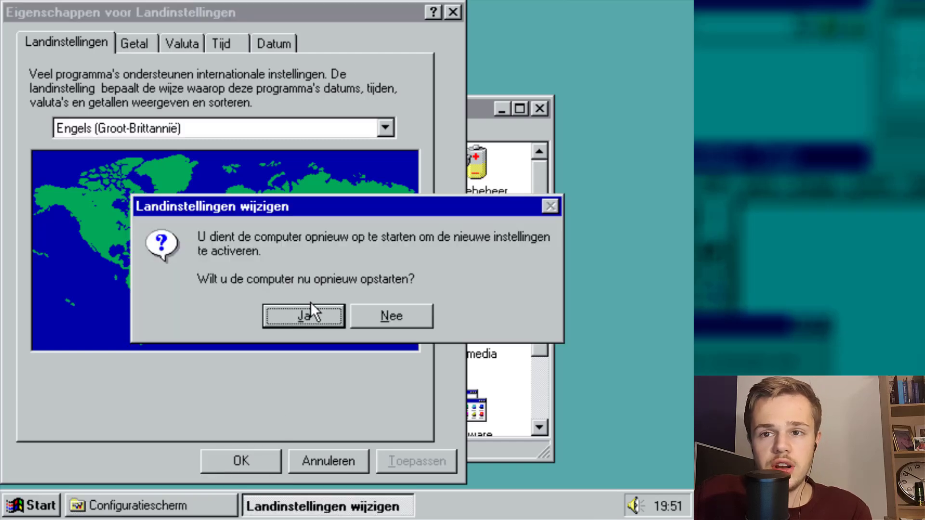
{"action": "left_click", "coordinate": [303, 316]}
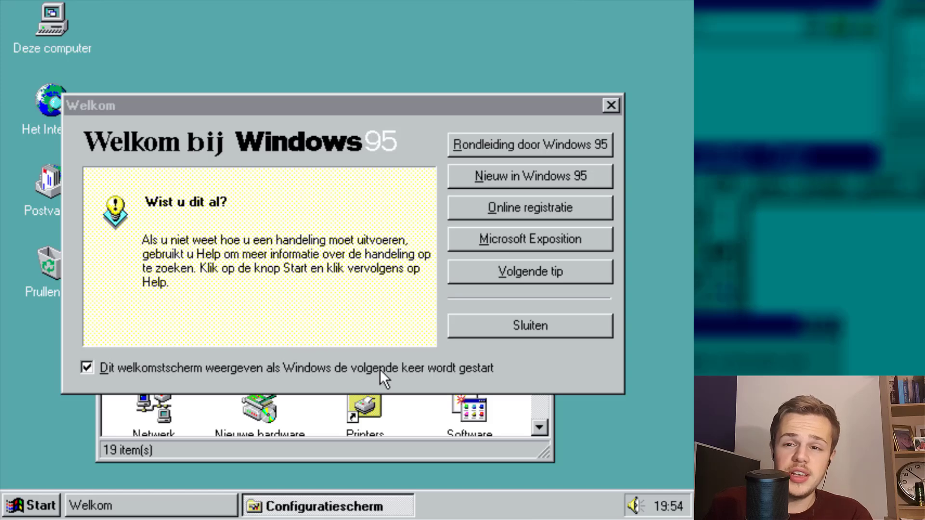
{"action": "mouse_move", "coordinate": [589, 146]}
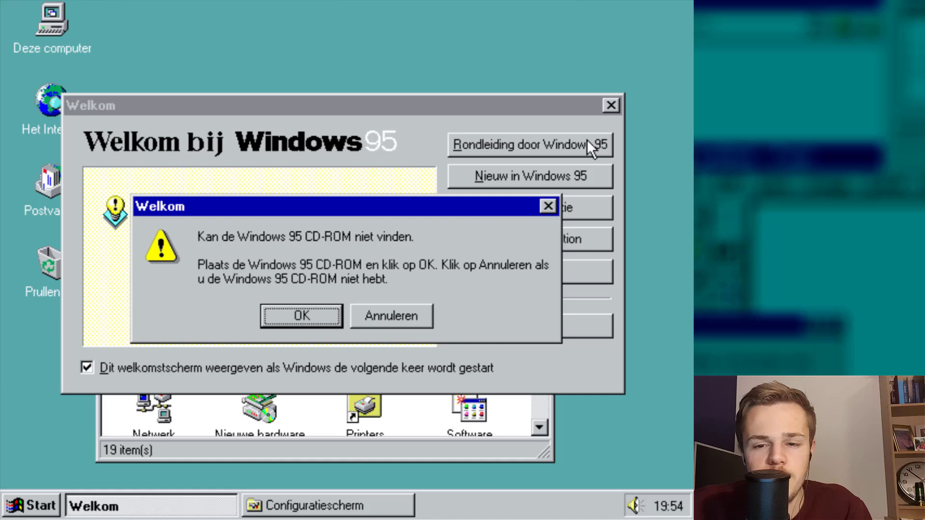
Step: Dismiss the missing Windows 95 CD-ROM warning from the tour attempt
{"action": "left_click", "coordinate": [390, 316]}
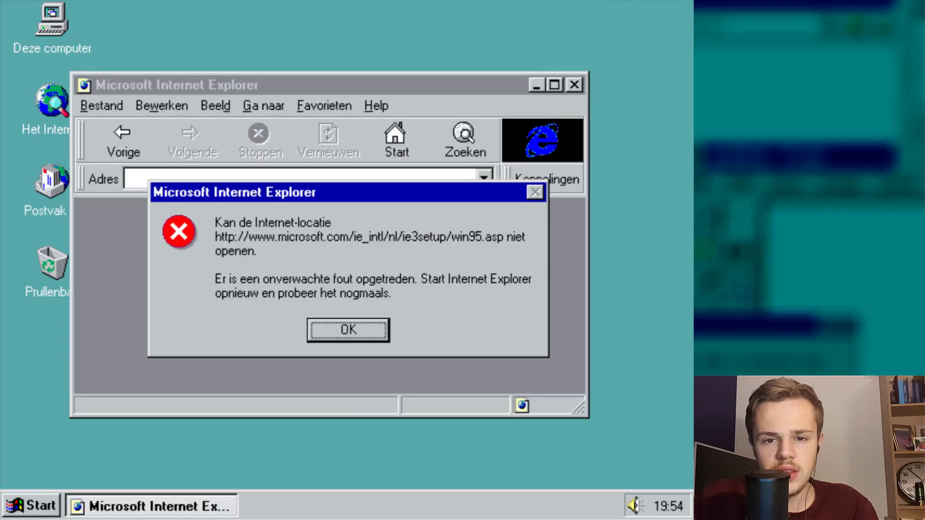
Step: Dismiss the start-page error, maximise the blank browser and close Internet Explorer
{"action": "left_click", "coordinate": [347, 330]}
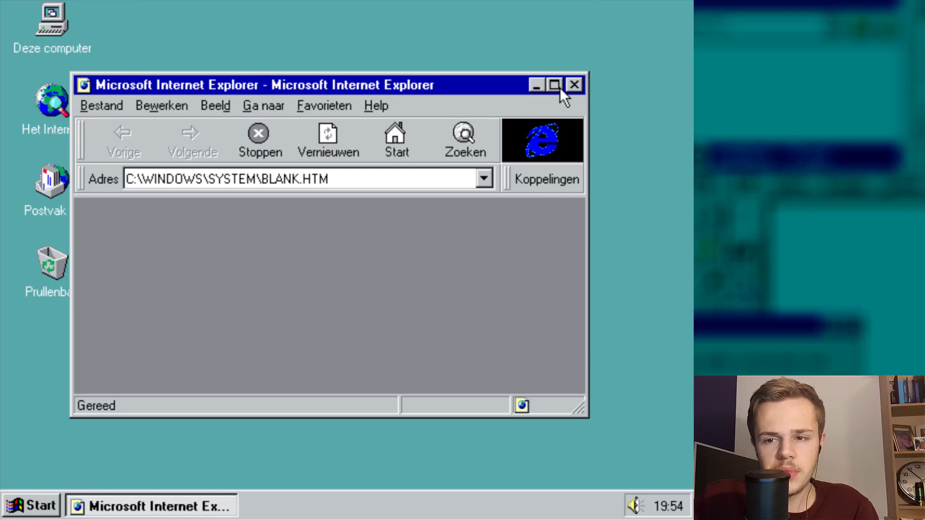
{"action": "left_click", "coordinate": [554, 85]}
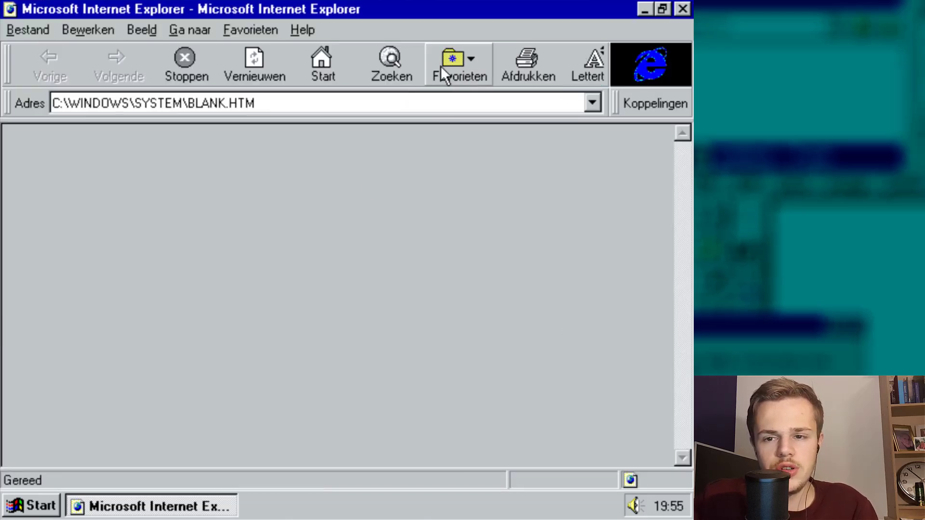
{"action": "mouse_move", "coordinate": [322, 64]}
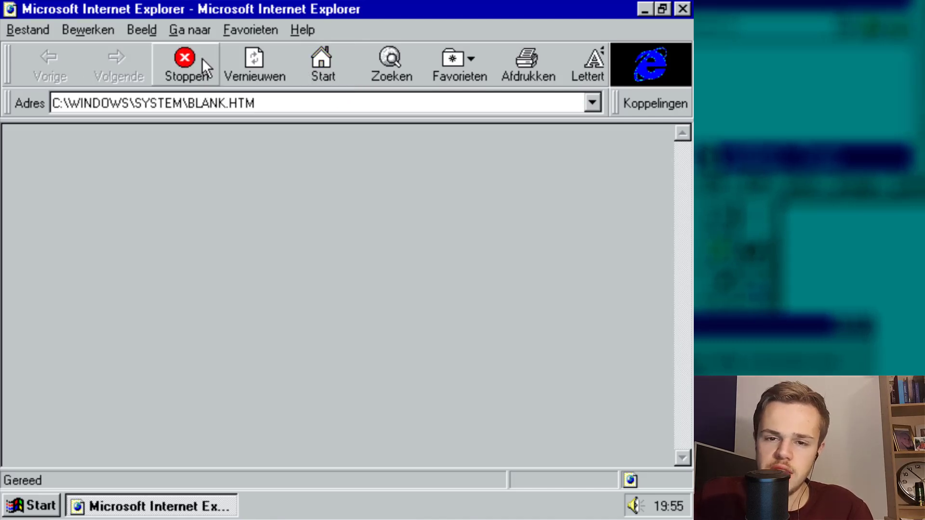
{"action": "left_click", "coordinate": [30, 506]}
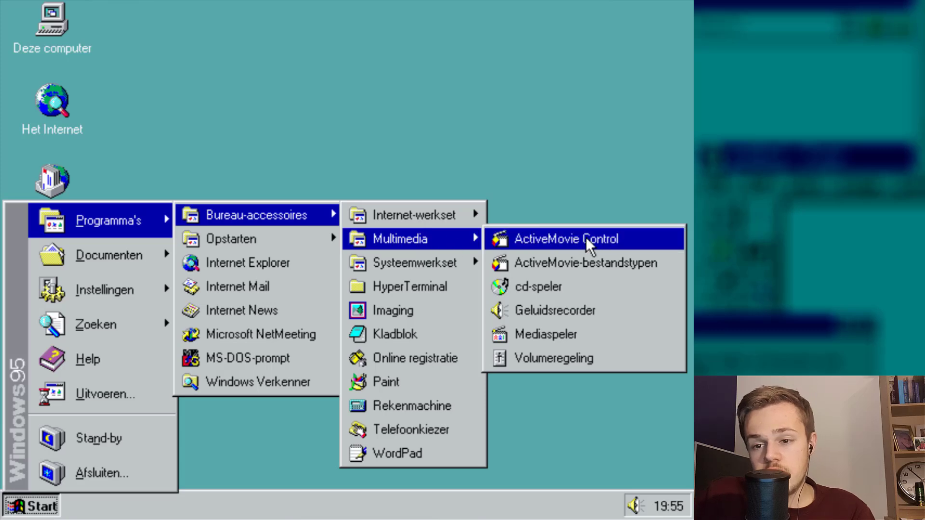
Step: Run and stop Geluidsrecorder, then launch Volumeregeling from the Multimedia menu
{"action": "left_click", "coordinate": [584, 239]}
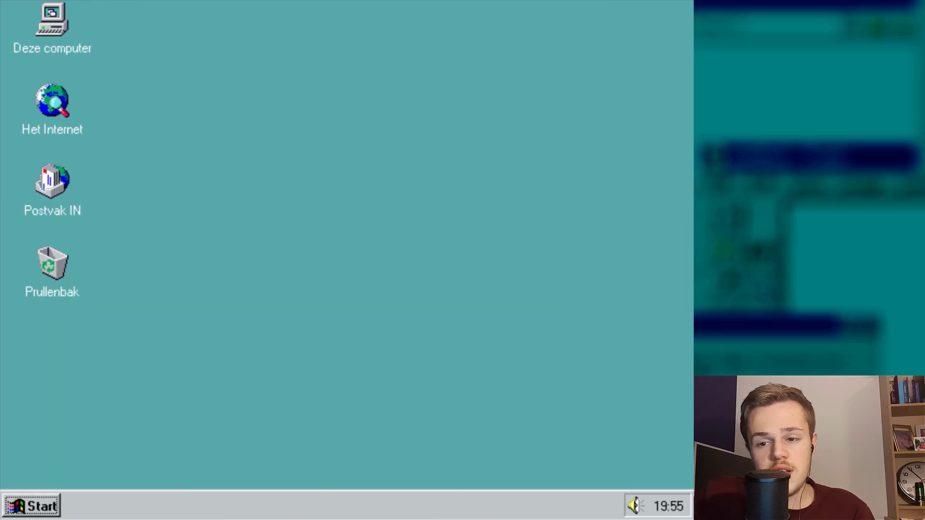
{"action": "left_click", "coordinate": [33, 506]}
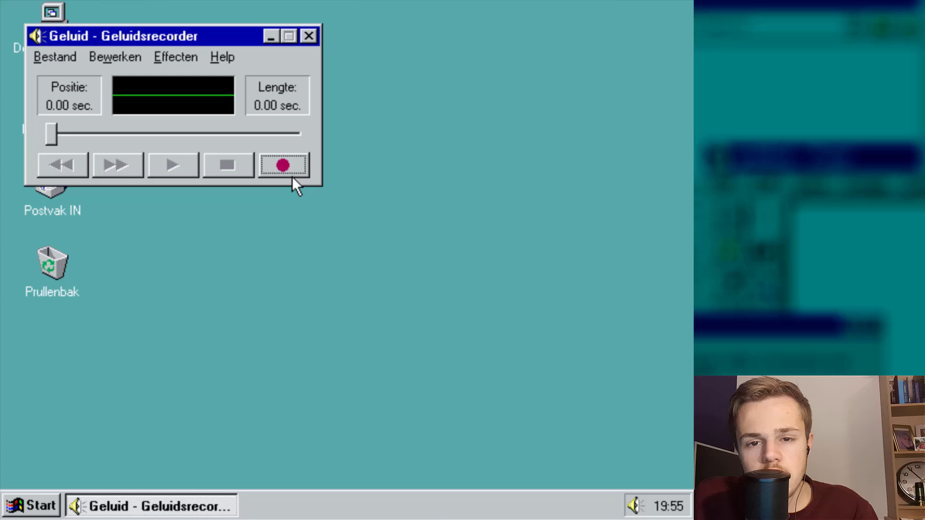
{"action": "left_click", "coordinate": [284, 164]}
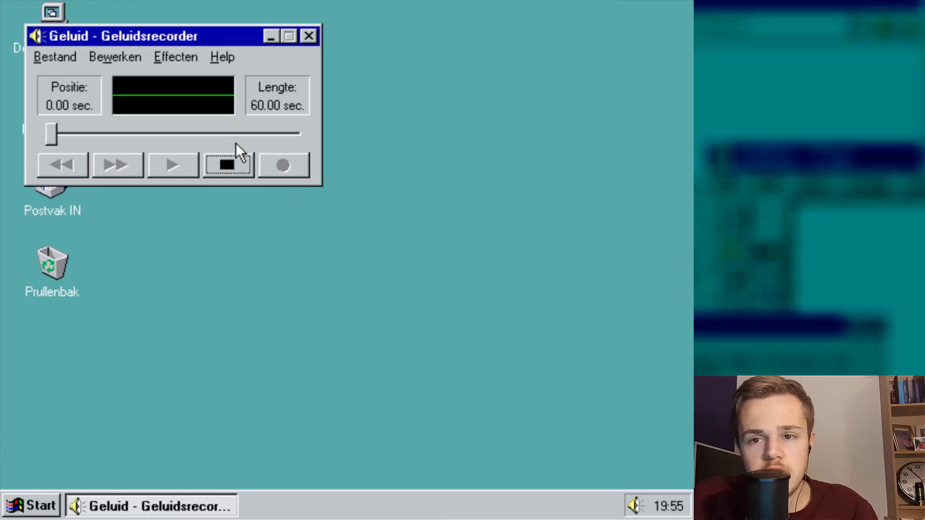
{"action": "mouse_move", "coordinate": [229, 167]}
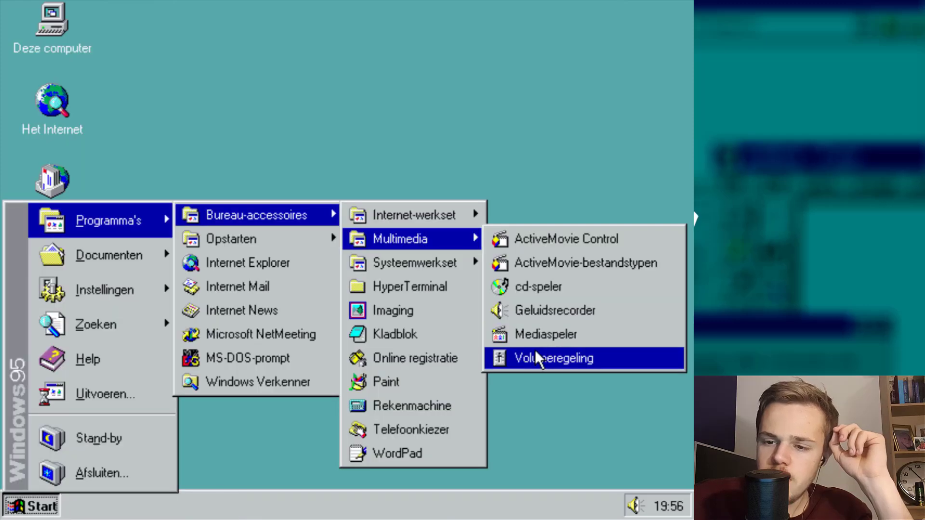
{"action": "left_click", "coordinate": [553, 357]}
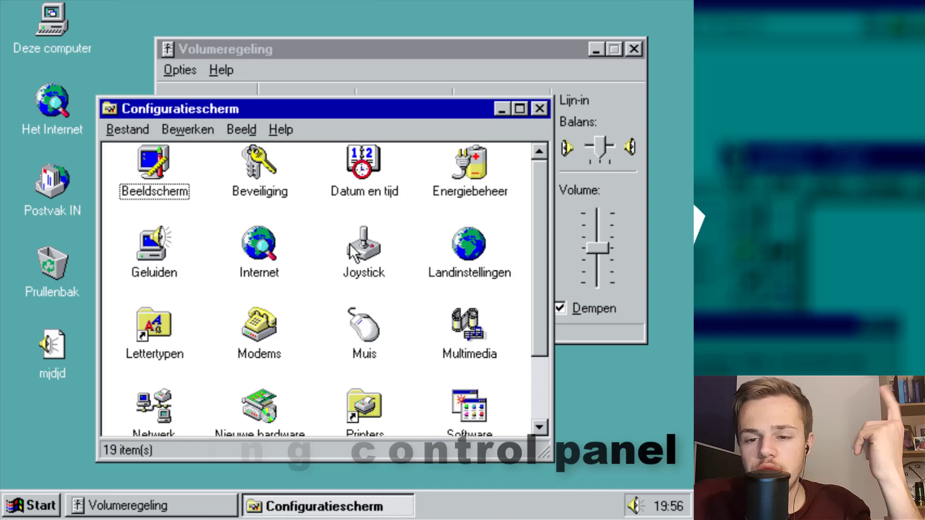
{"action": "double_click", "coordinate": [363, 244]}
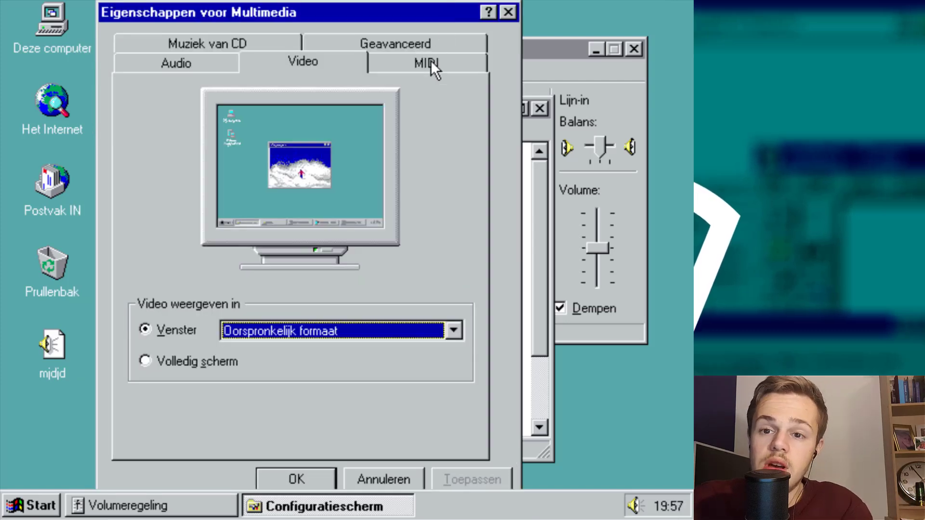
{"action": "left_click", "coordinate": [426, 61]}
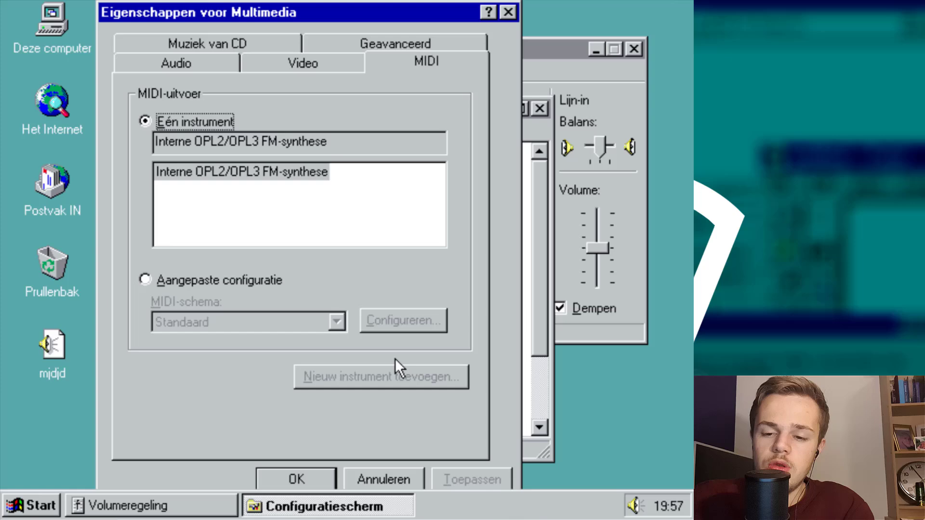
{"action": "mouse_move", "coordinate": [413, 478]}
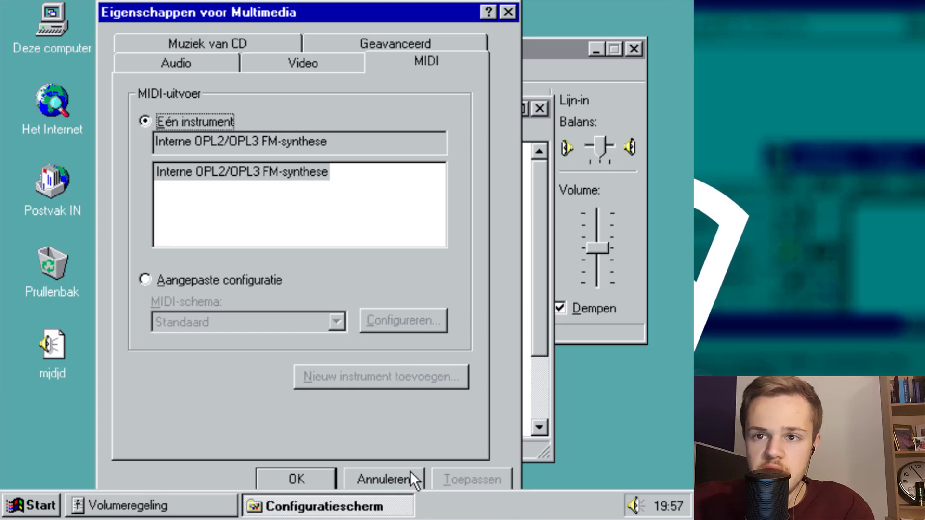
{"action": "left_click", "coordinate": [385, 479]}
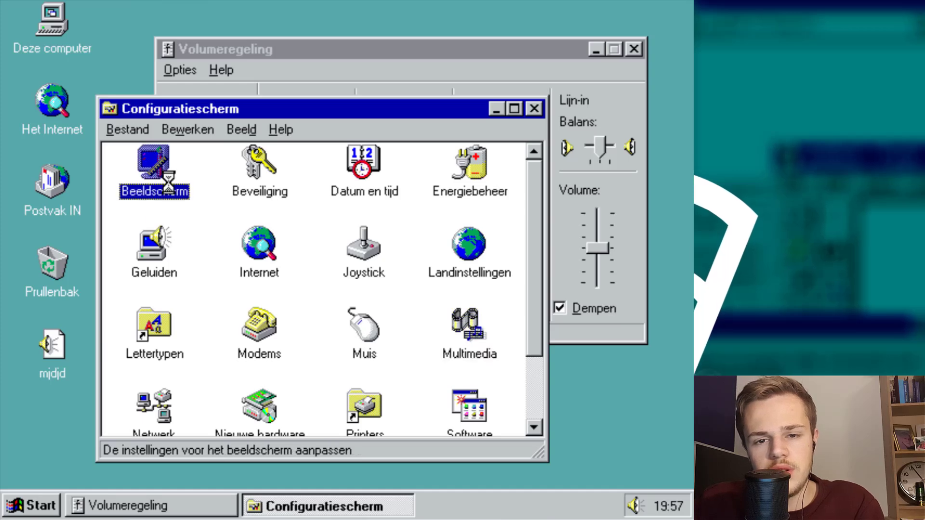
Step: In Beeldscherm's Schermbeveiliging tab choose the 3D doolhof screensaver
{"action": "double_click", "coordinate": [153, 172]}
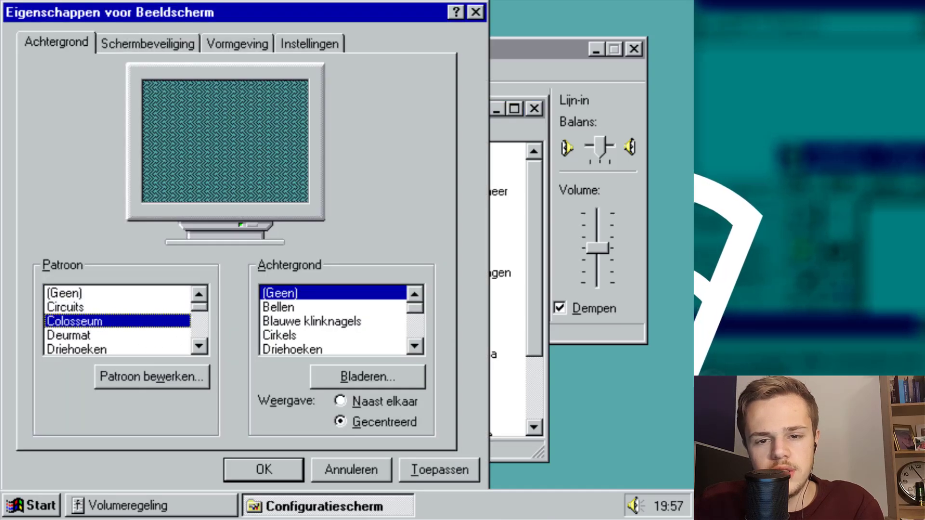
{"action": "left_click", "coordinate": [69, 334]}
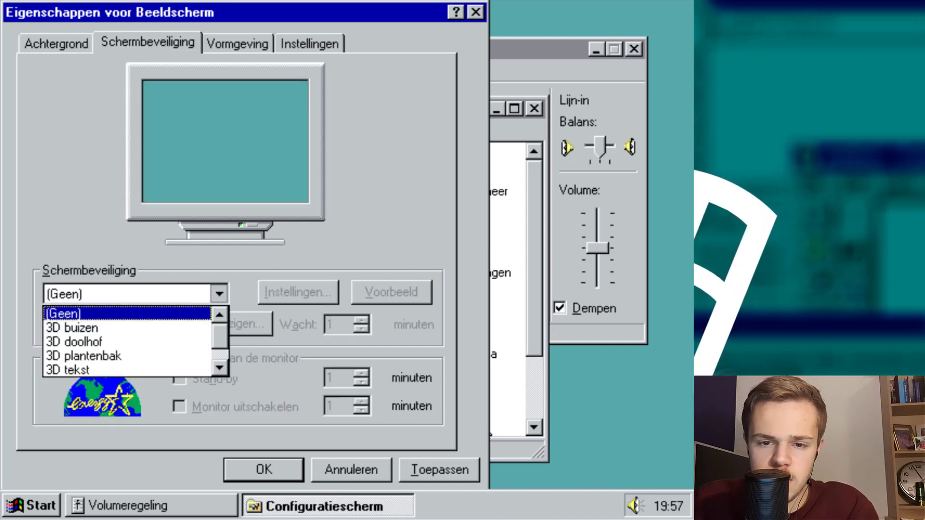
{"action": "left_click", "coordinate": [74, 341]}
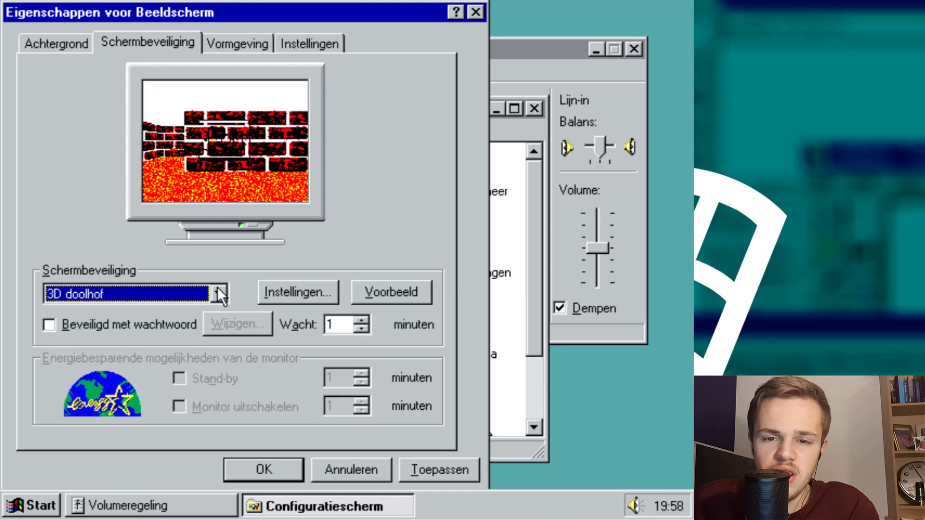
Step: Switch the screensaver to 3D tekst and return to the Start menu's program list
{"action": "left_click", "coordinate": [219, 294]}
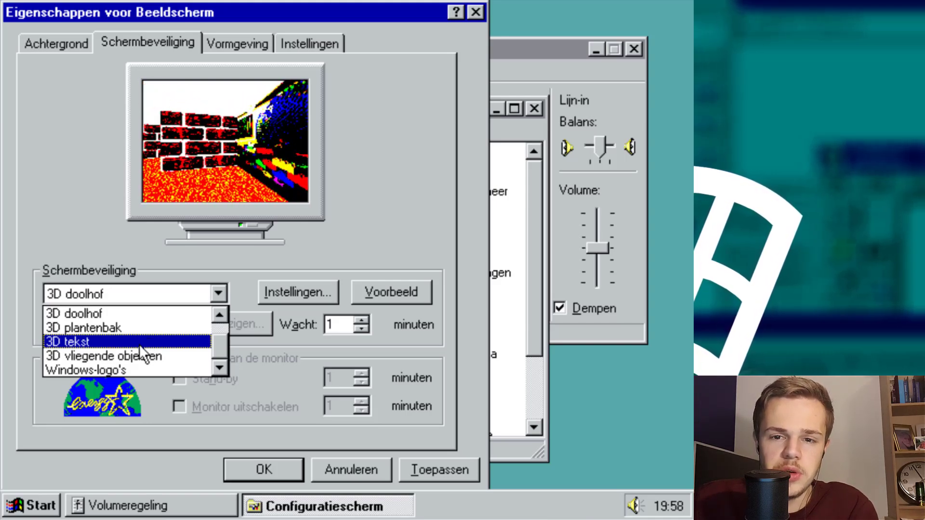
{"action": "left_click", "coordinate": [237, 42]}
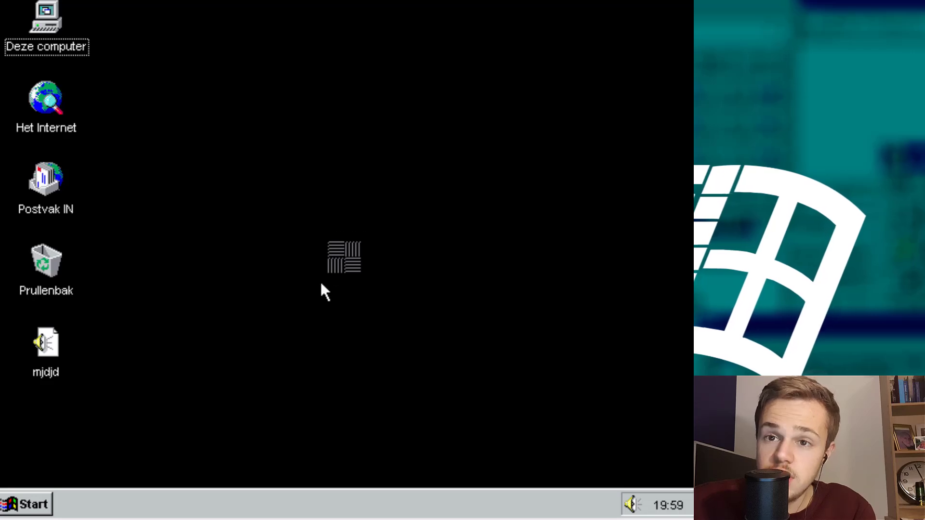
{"action": "left_click", "coordinate": [25, 504]}
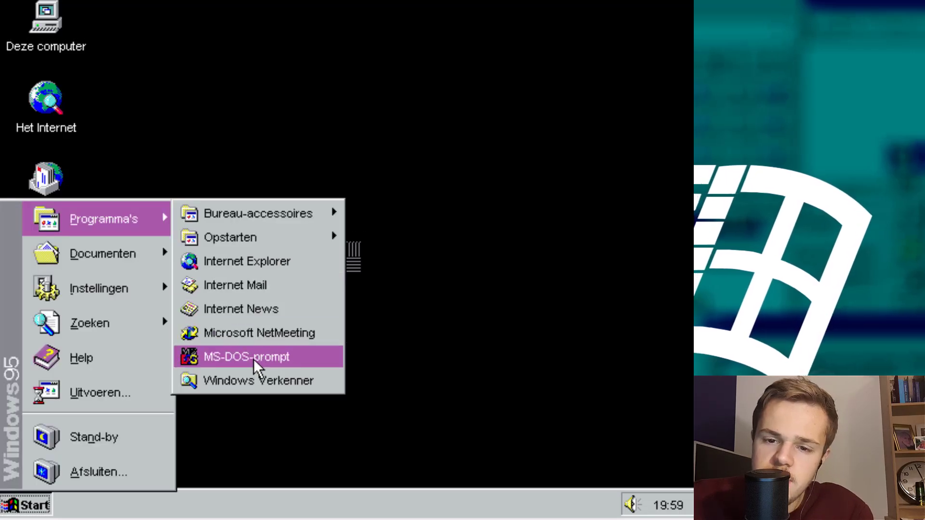
Step: Launch Imaging from Bureau-accessoires and load the Cirkels image
{"action": "left_click", "coordinate": [246, 356]}
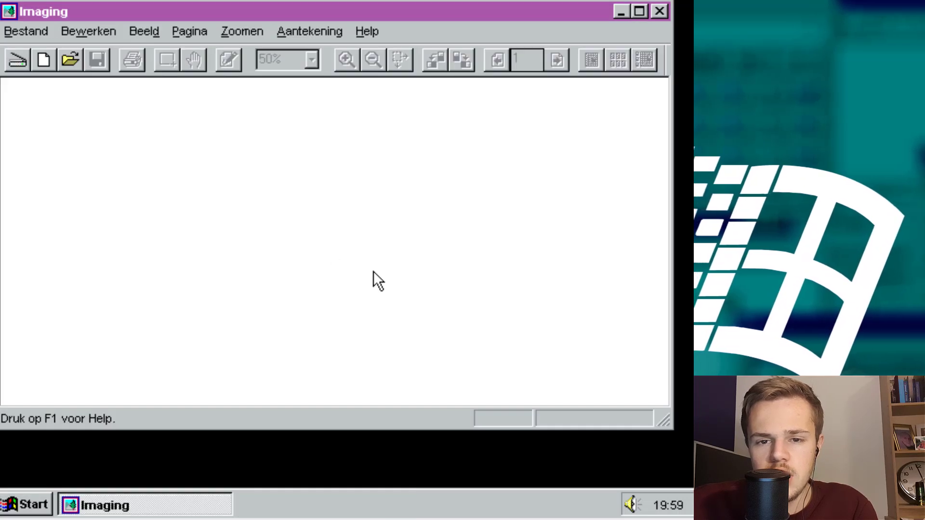
{"action": "left_click", "coordinate": [68, 59]}
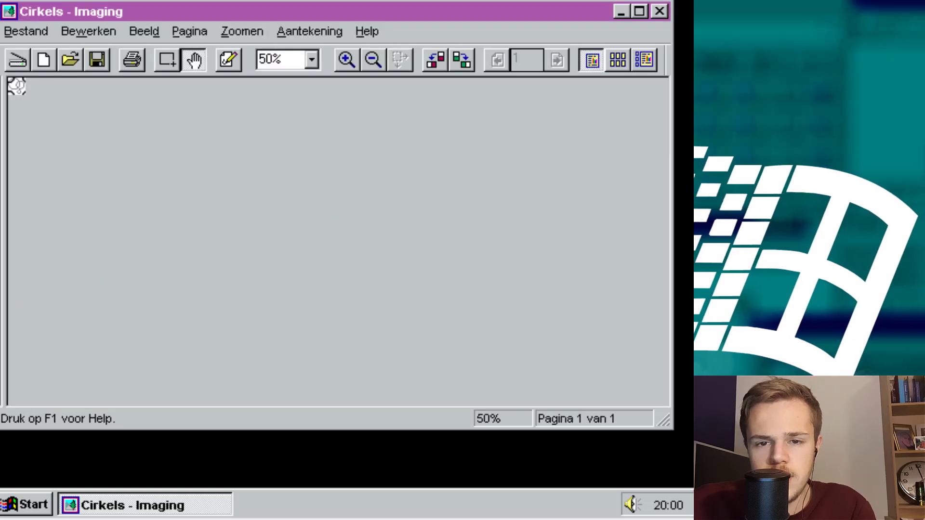
{"action": "mouse_move", "coordinate": [76, 101]}
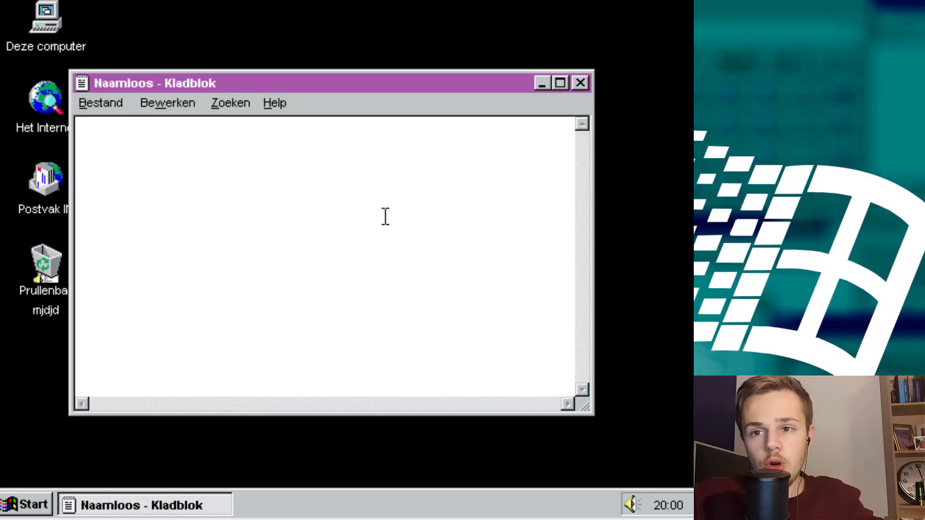
Step: Write 'you can write something here.', save it to the desktop and close Kladblok
{"action": "type", "text": "you can write something here."}
{"action": "type", "text": "nAFKDdsksdknsdkn"}
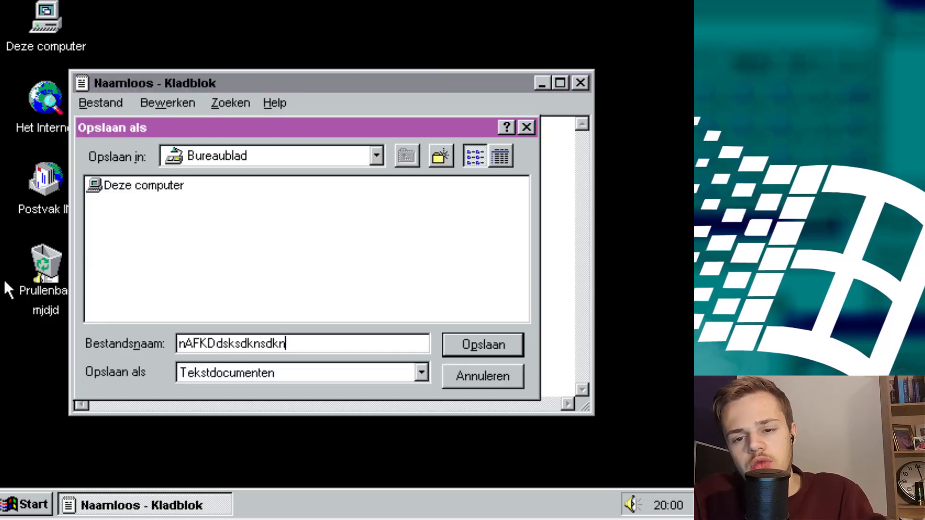
{"action": "left_click", "coordinate": [482, 345]}
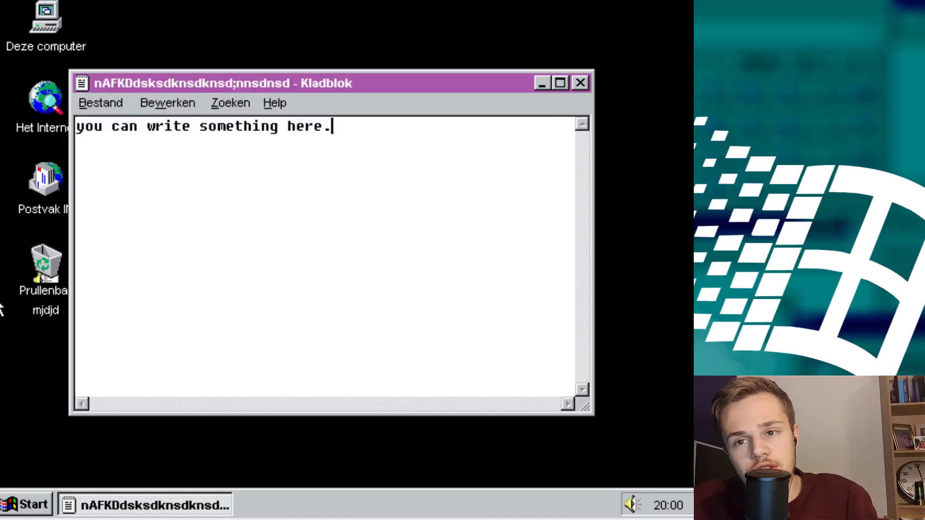
{"action": "left_click", "coordinate": [580, 83]}
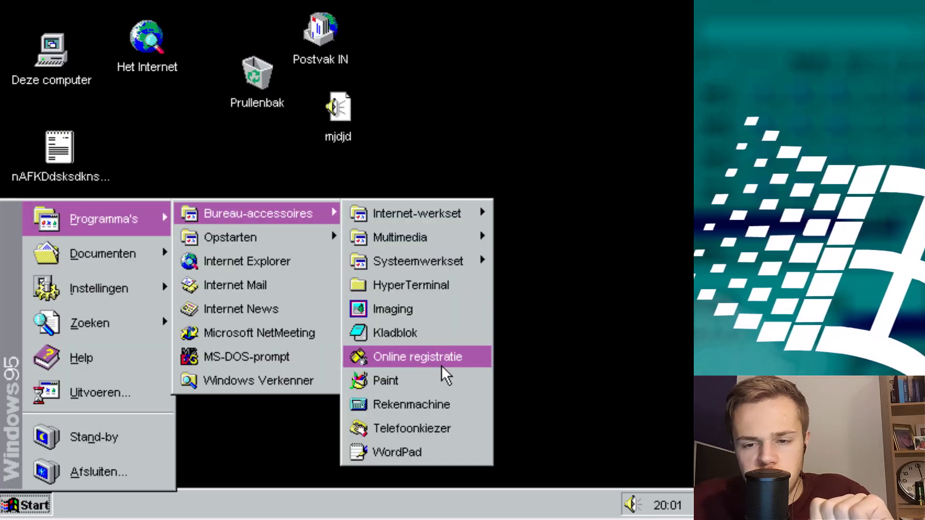
{"action": "left_click", "coordinate": [417, 357]}
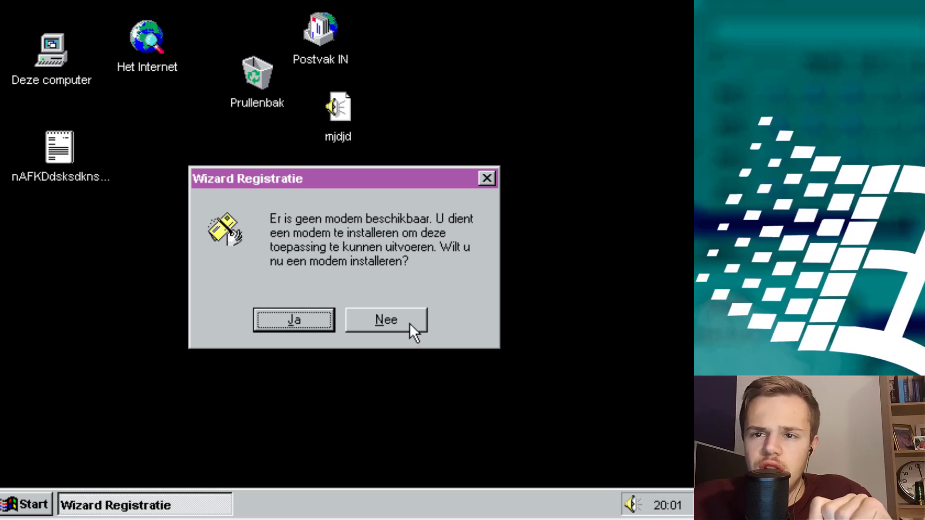
{"action": "left_click", "coordinate": [385, 319]}
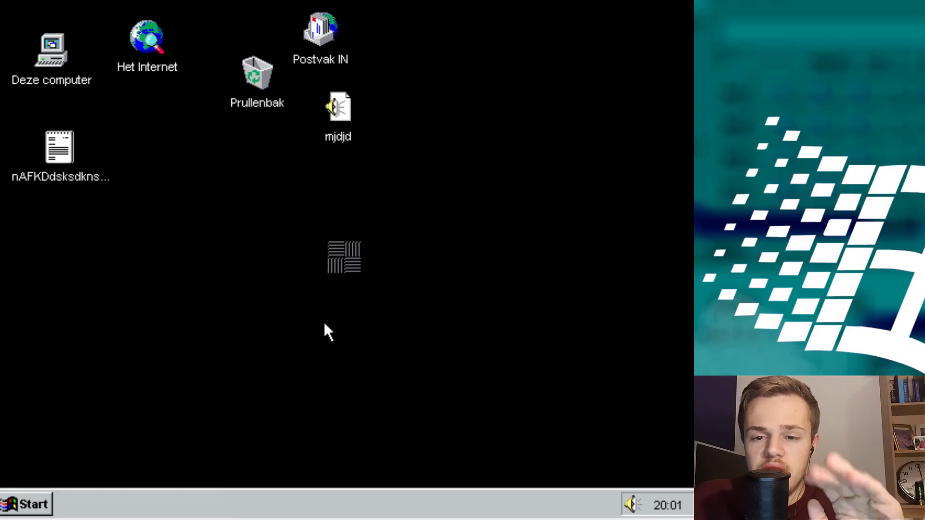
{"action": "mouse_move", "coordinate": [186, 406]}
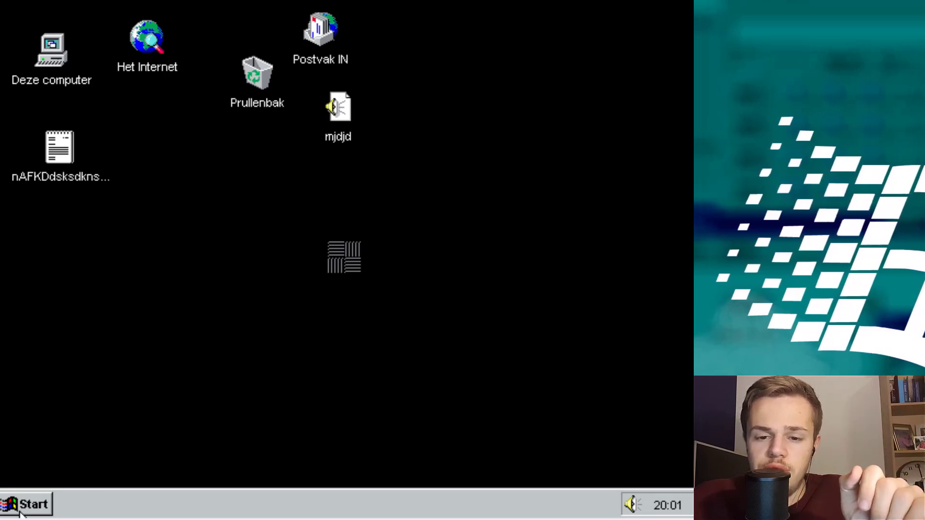
{"action": "left_click", "coordinate": [23, 504]}
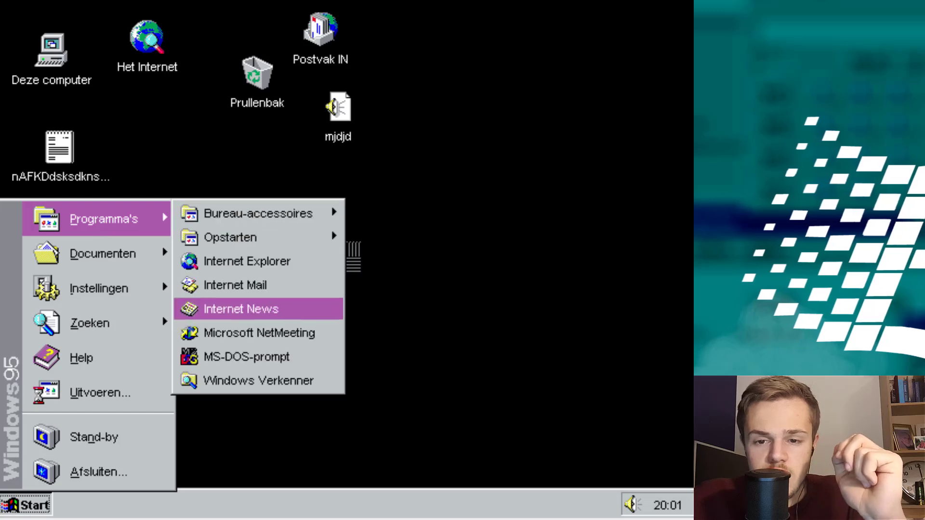
{"action": "mouse_move", "coordinate": [258, 213]}
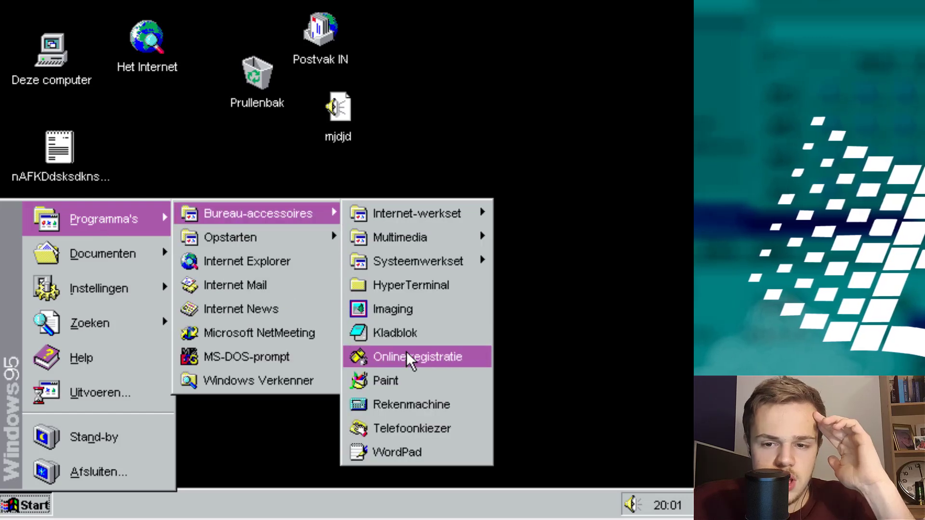
Step: Maximise the blank Paint window and close the small Schets preview
{"action": "left_click", "coordinate": [385, 380]}
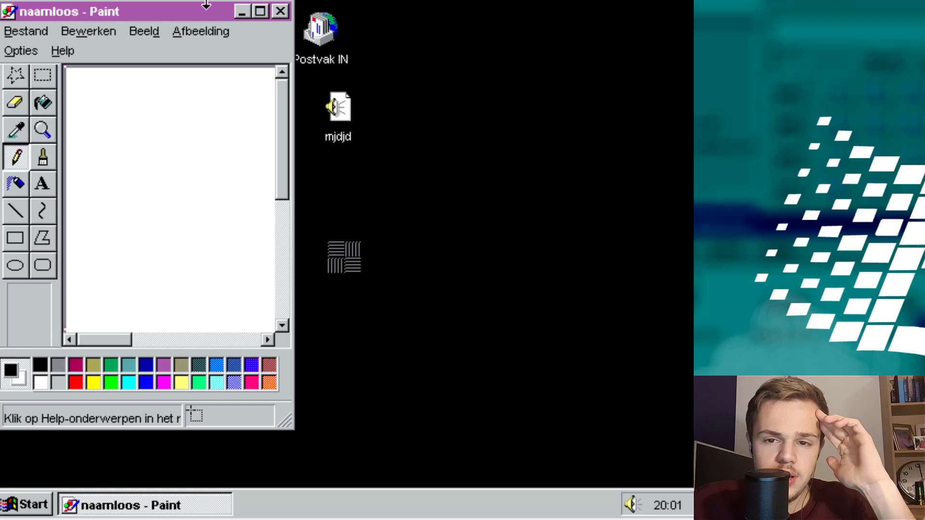
{"action": "left_click", "coordinate": [257, 11]}
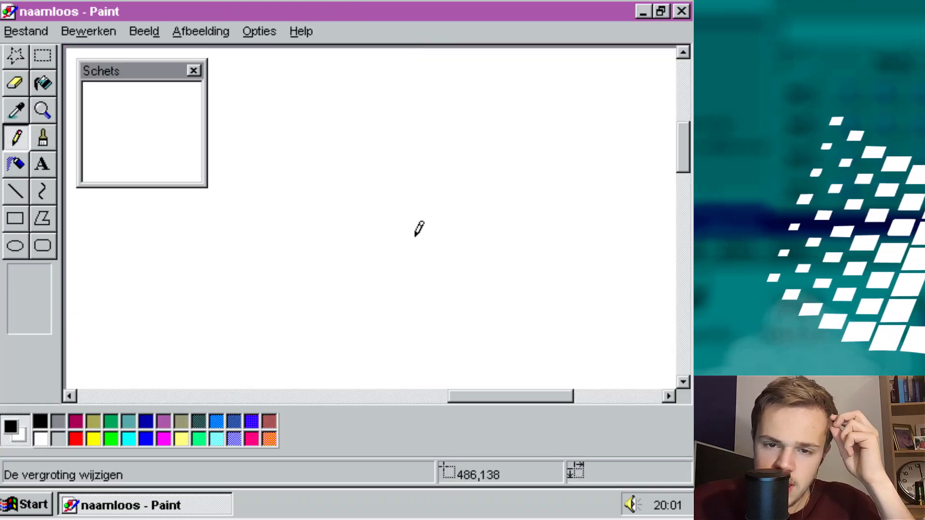
{"action": "left_click", "coordinate": [193, 70]}
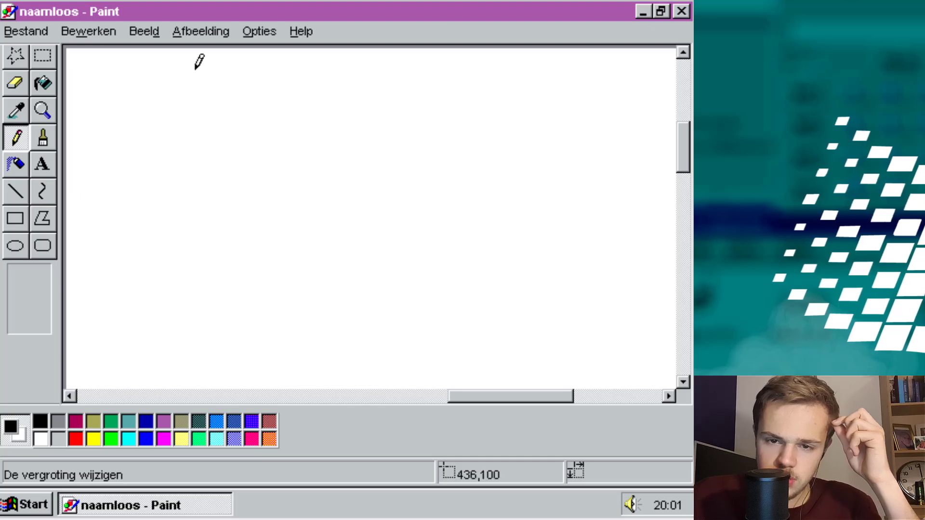
{"action": "left_click_drag", "start_coordinate": [159, 89], "coordinate": [442, 289]}
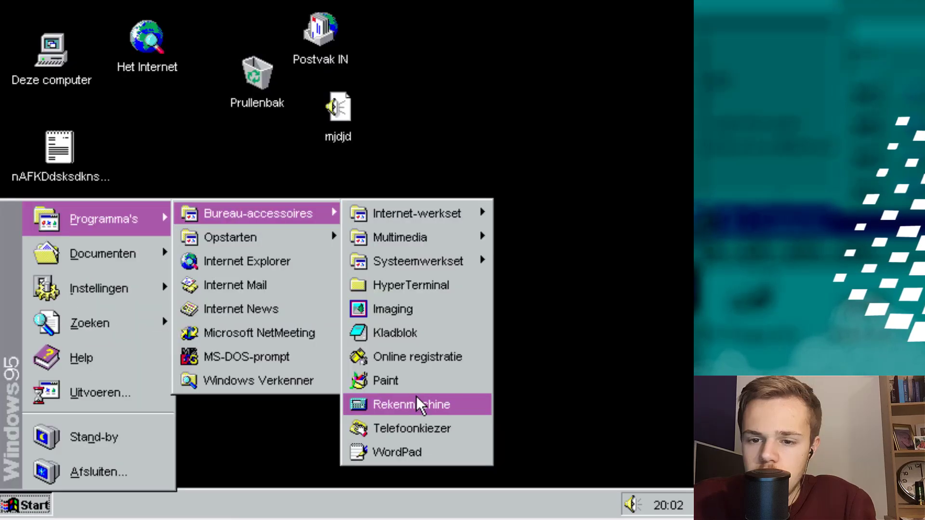
Step: Launch Rekenmachine, enter the sum reaching 138, and close the calculator
{"action": "left_click", "coordinate": [411, 404]}
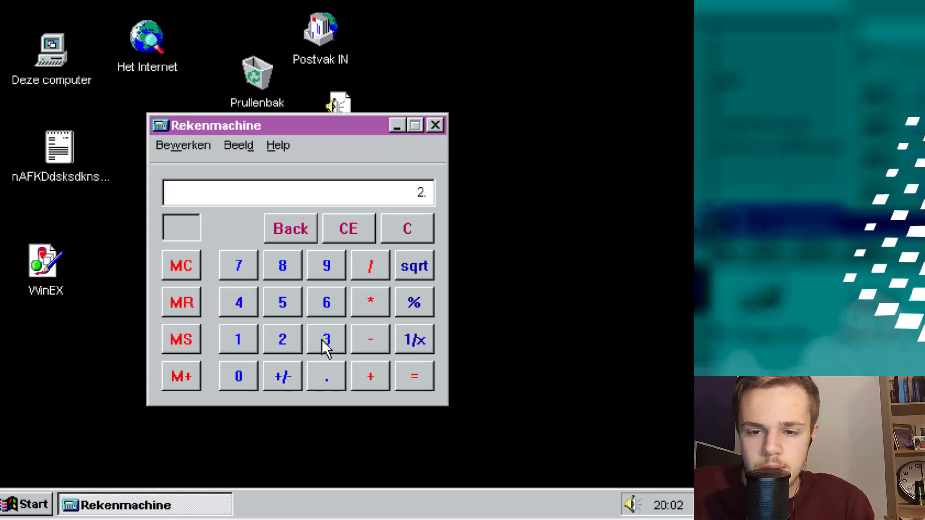
{"action": "left_click", "coordinate": [325, 302]}
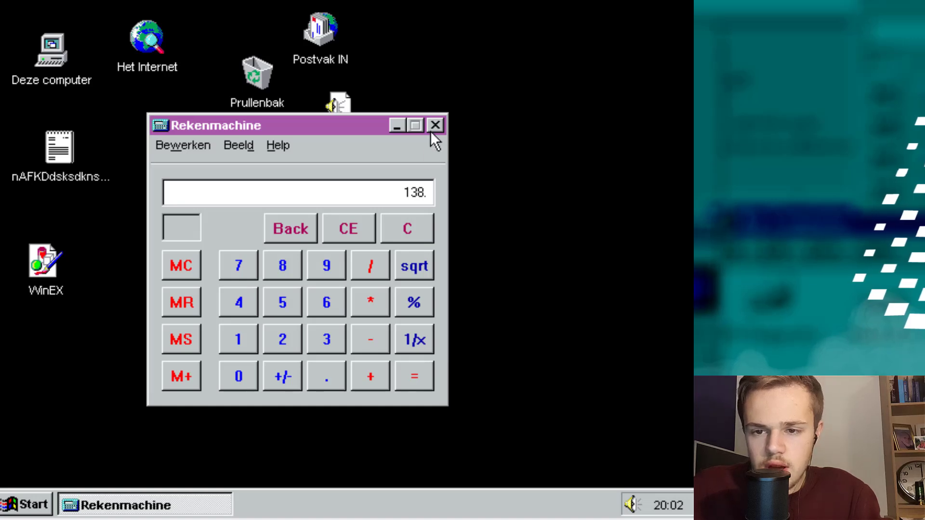
{"action": "left_click", "coordinate": [23, 504]}
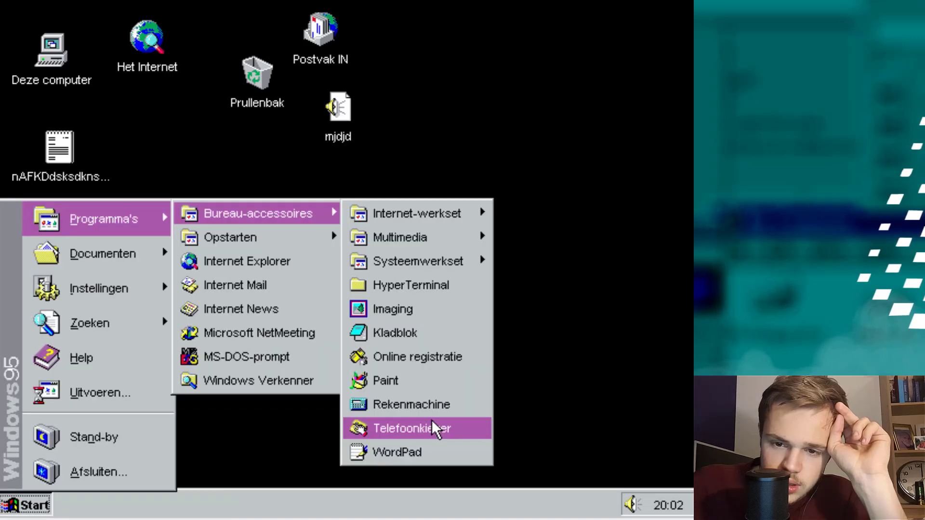
Step: Start Telefoonkiezer, write 'iknow it' in WordPad saved as kos, and maximize WordPad
{"action": "left_click", "coordinate": [410, 428]}
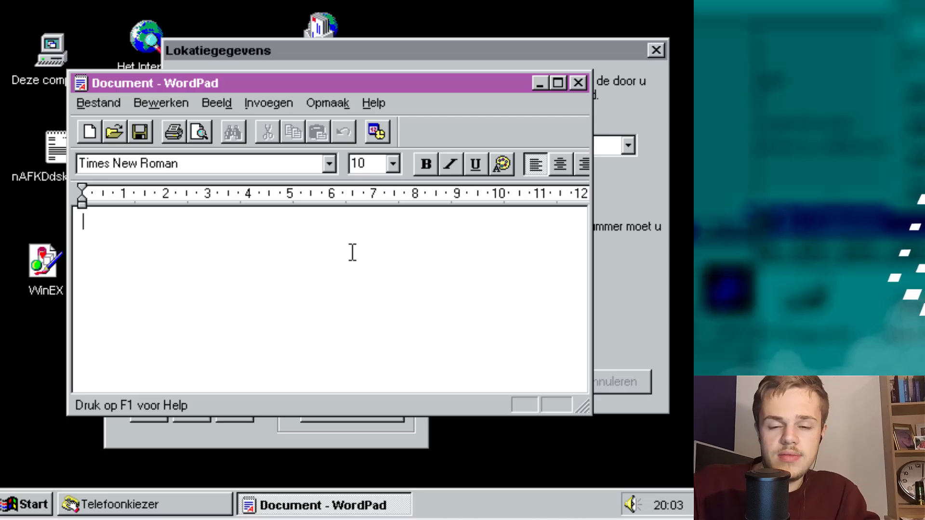
{"action": "type", "text": "iknow it"}
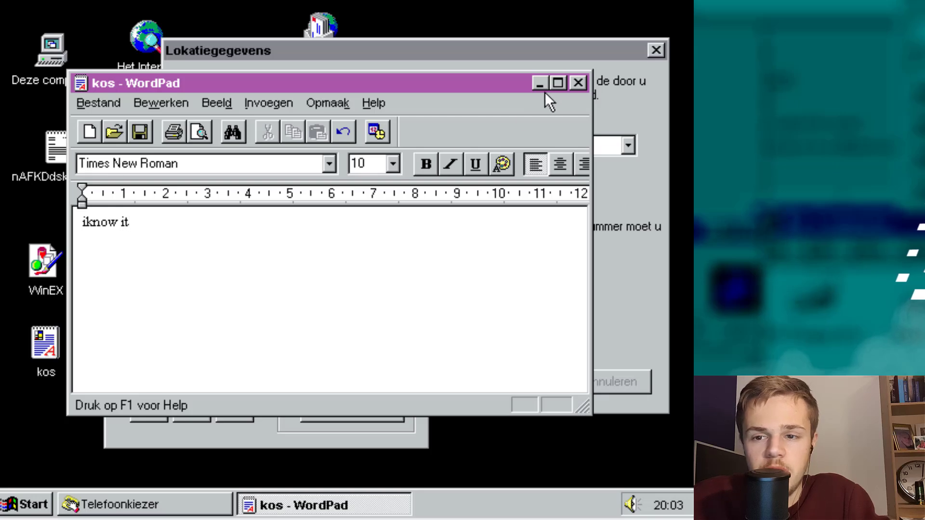
{"action": "left_click", "coordinate": [555, 82]}
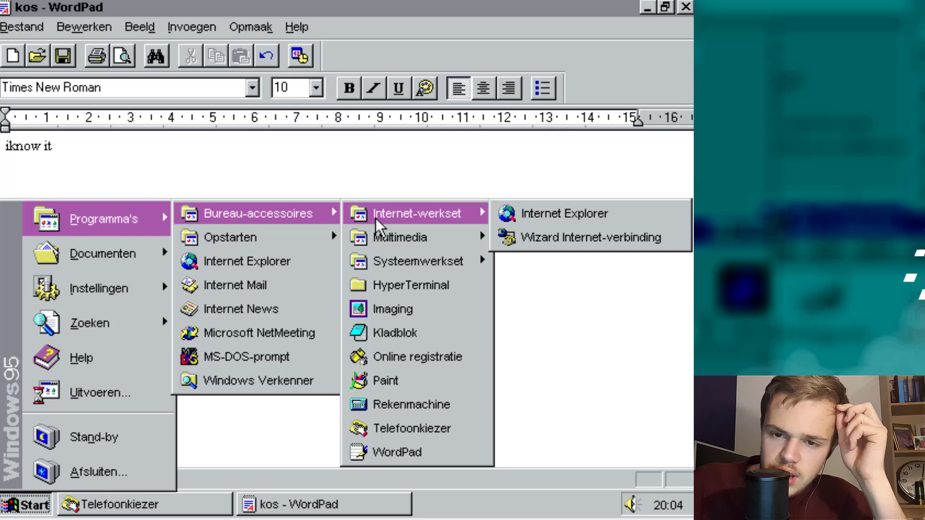
{"action": "mouse_move", "coordinate": [400, 236]}
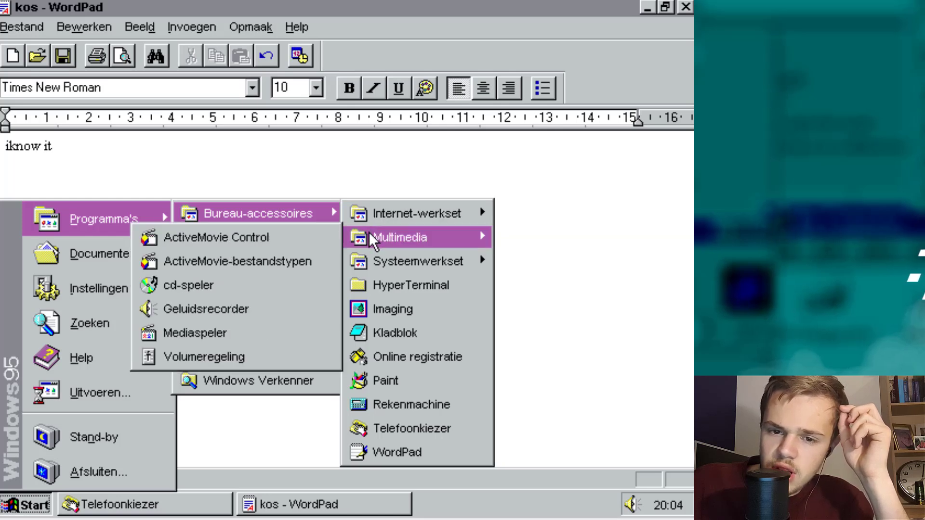
{"action": "mouse_move", "coordinate": [231, 237]}
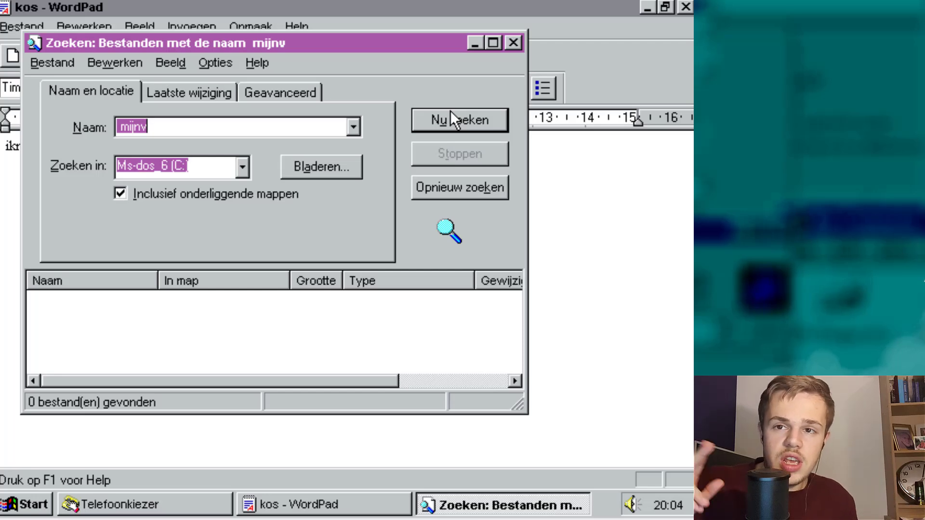
{"action": "mouse_move", "coordinate": [511, 69]}
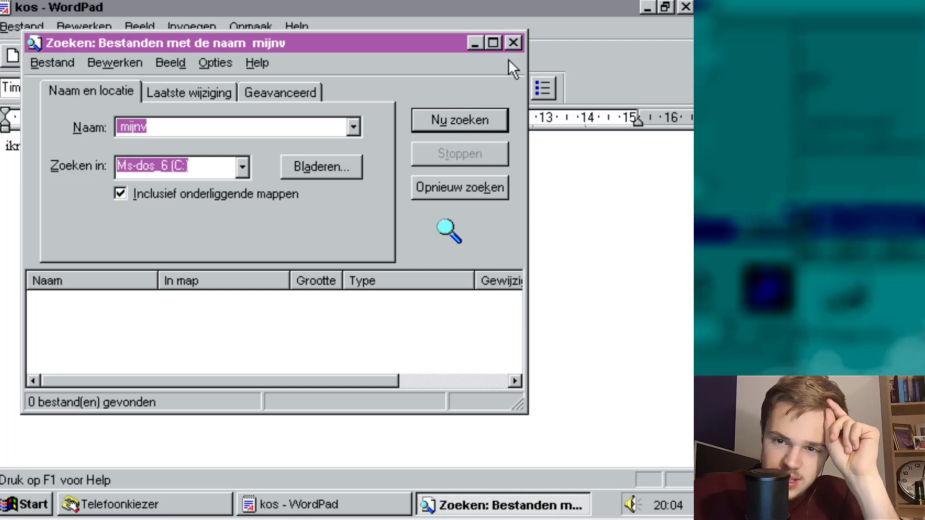
Step: Close the Zoeken window after the fruitless search for 'mijnv' on C:
{"action": "left_click", "coordinate": [512, 42]}
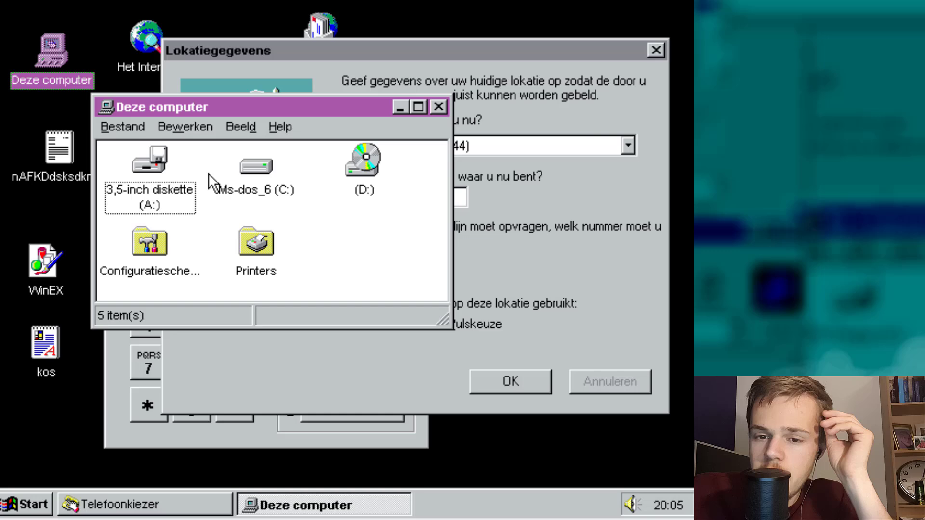
Step: Select the A: floppy, then open Ms-dos_6 (C:) and select its Windows folder
{"action": "left_click", "coordinate": [150, 171]}
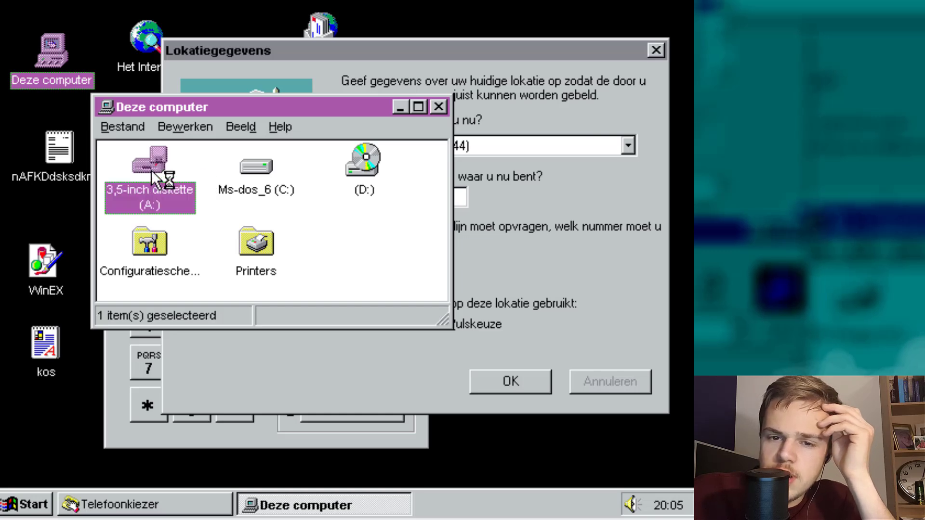
{"action": "mouse_move", "coordinate": [437, 314]}
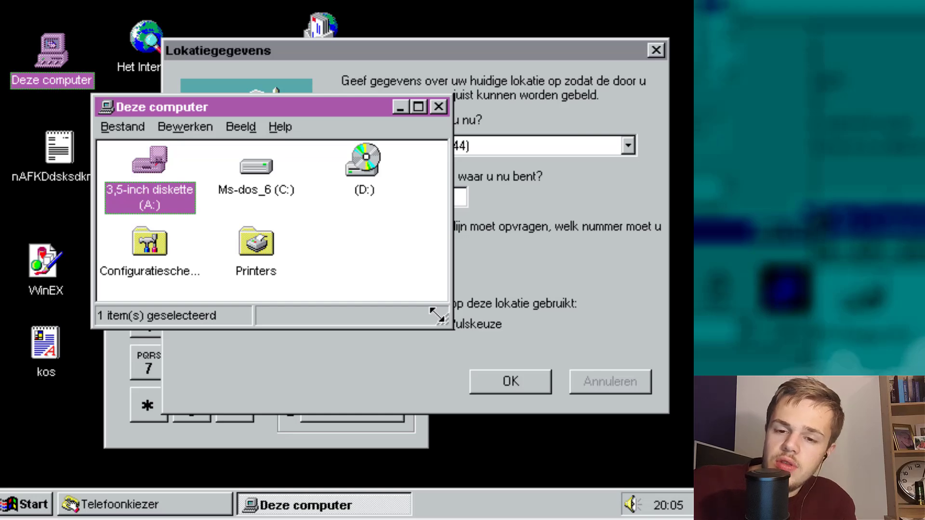
{"action": "mouse_move", "coordinate": [222, 217]}
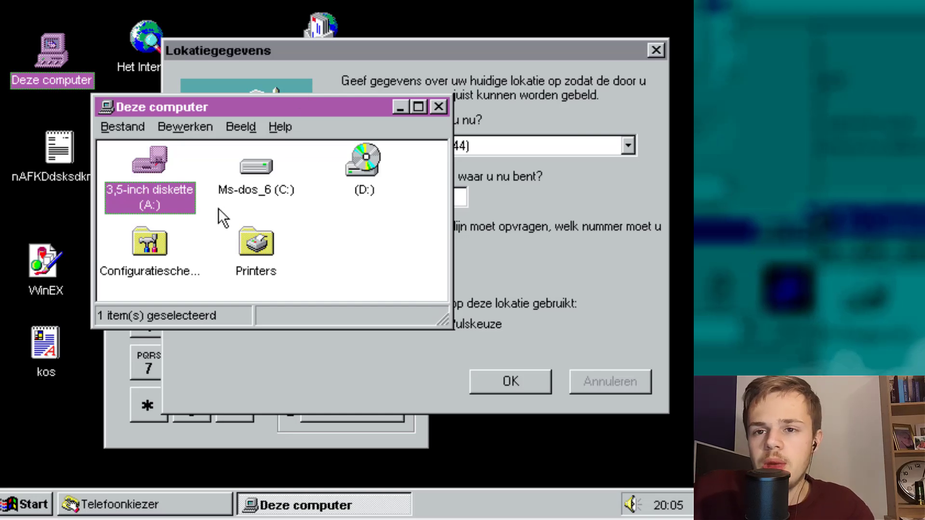
{"action": "mouse_move", "coordinate": [250, 215]}
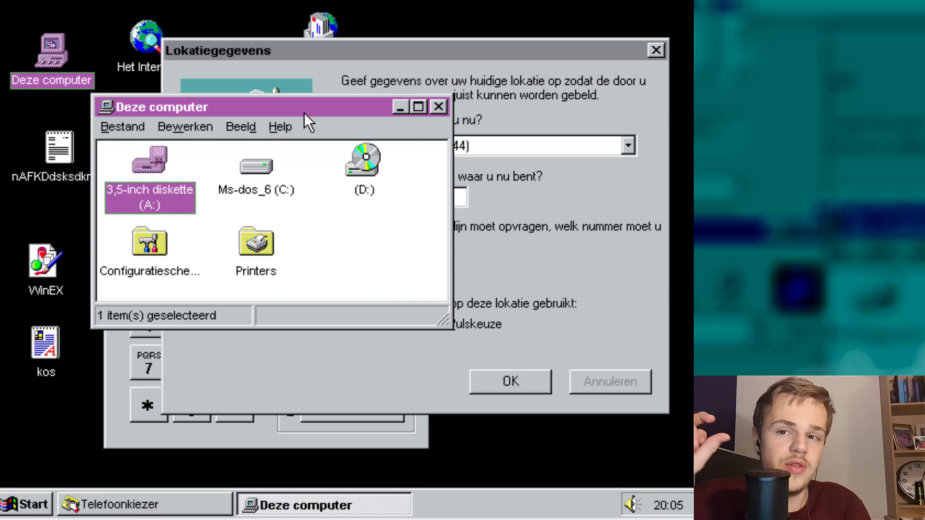
{"action": "left_click", "coordinate": [255, 167]}
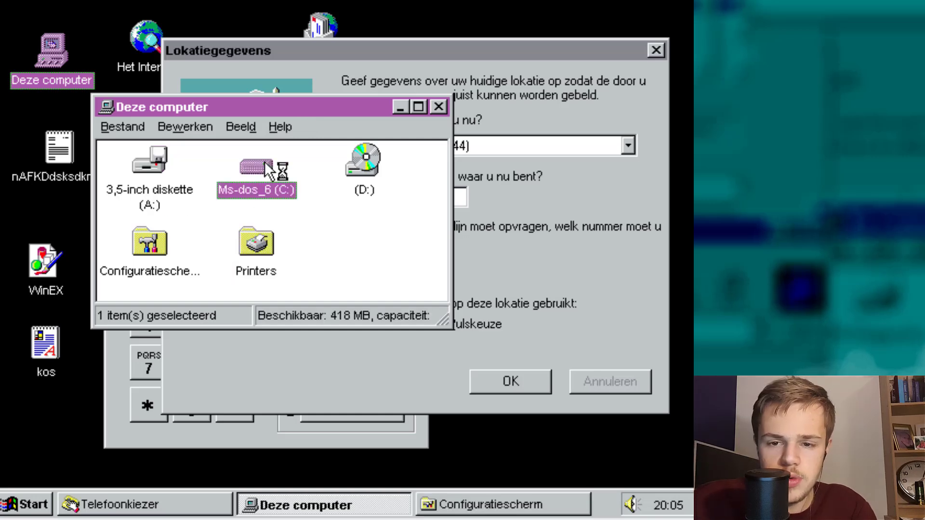
{"action": "double_click", "coordinate": [257, 171]}
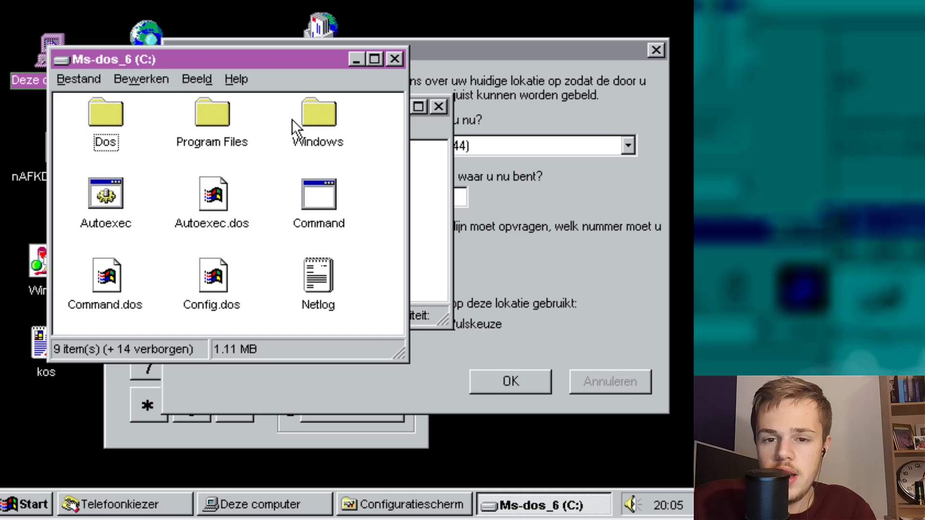
{"action": "left_click", "coordinate": [316, 112]}
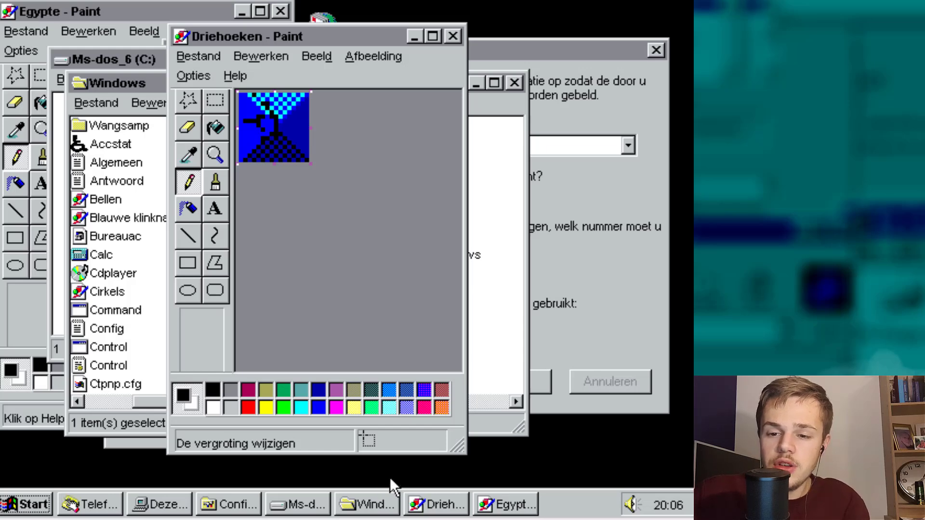
Step: Bring Deze computer to the front and open Start pointing at Afsluiten
{"action": "left_click", "coordinate": [158, 504]}
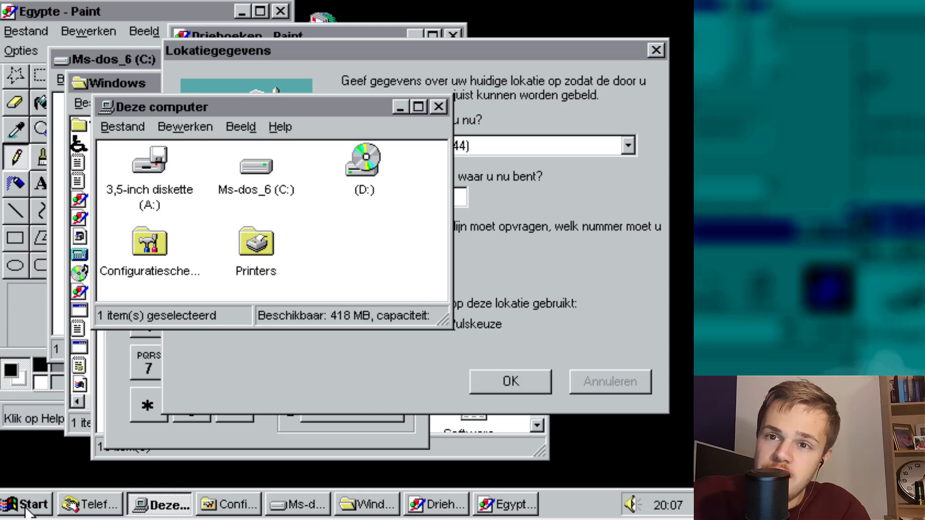
{"action": "left_click", "coordinate": [27, 504]}
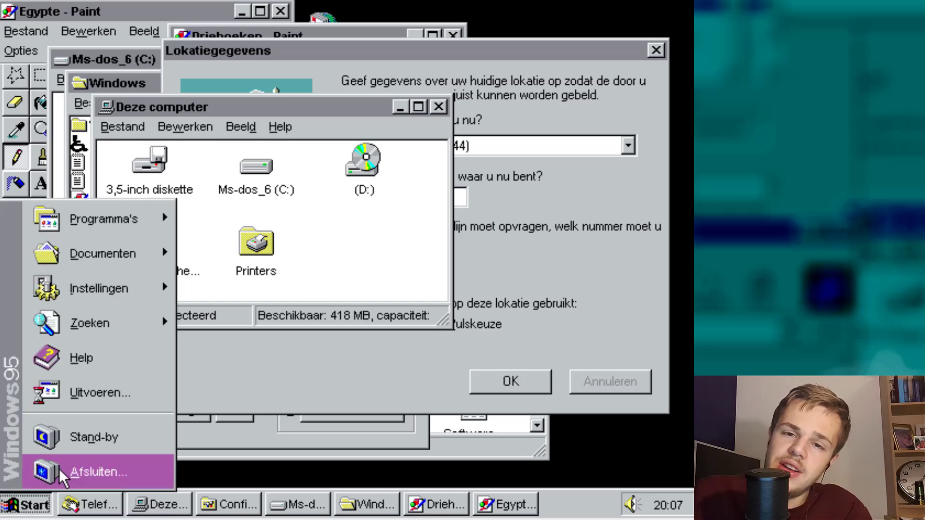